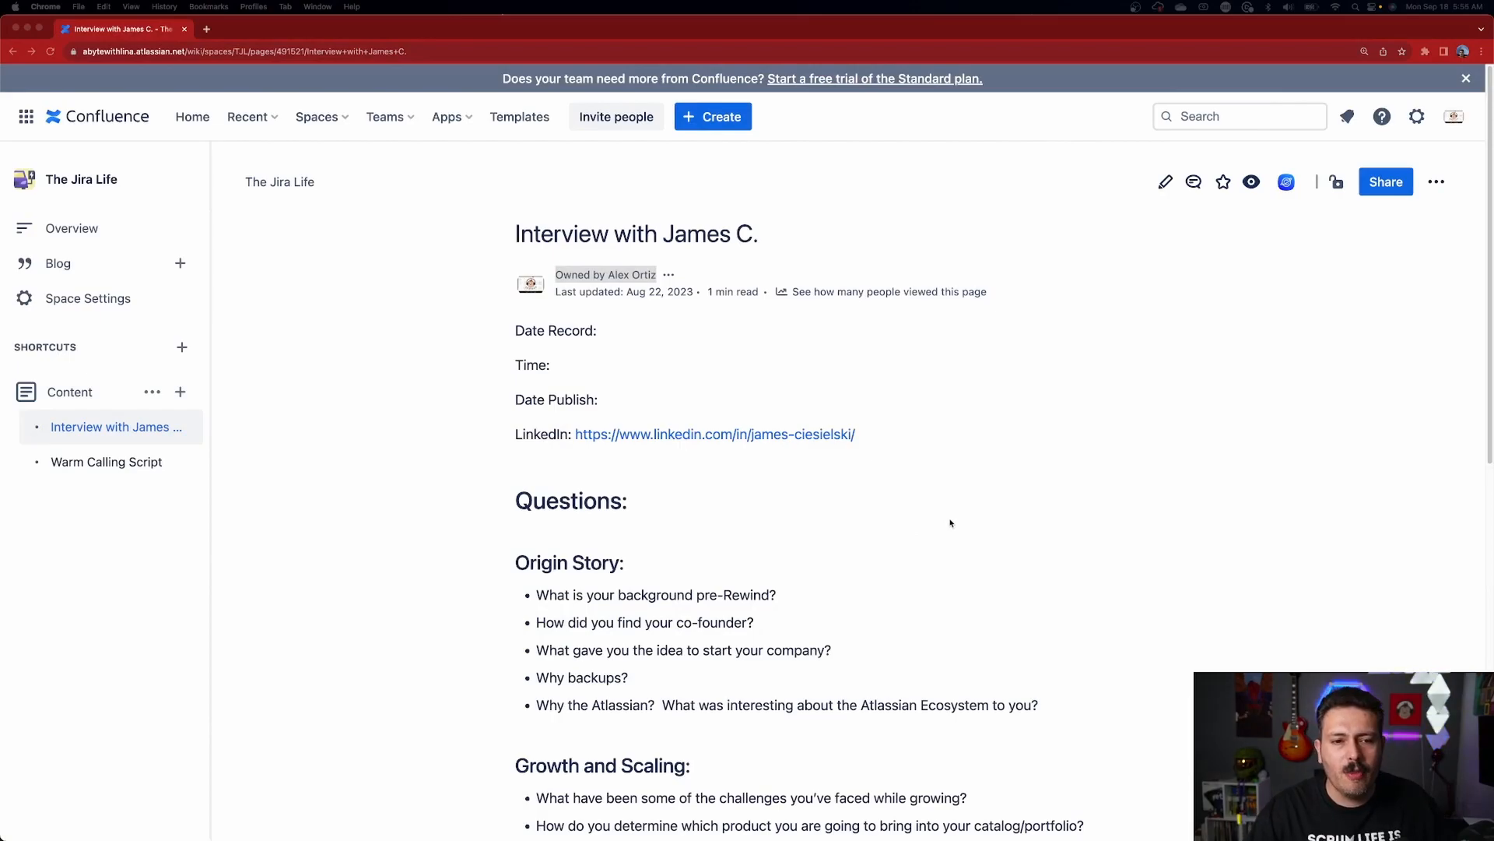
mouse_move(790, 298)
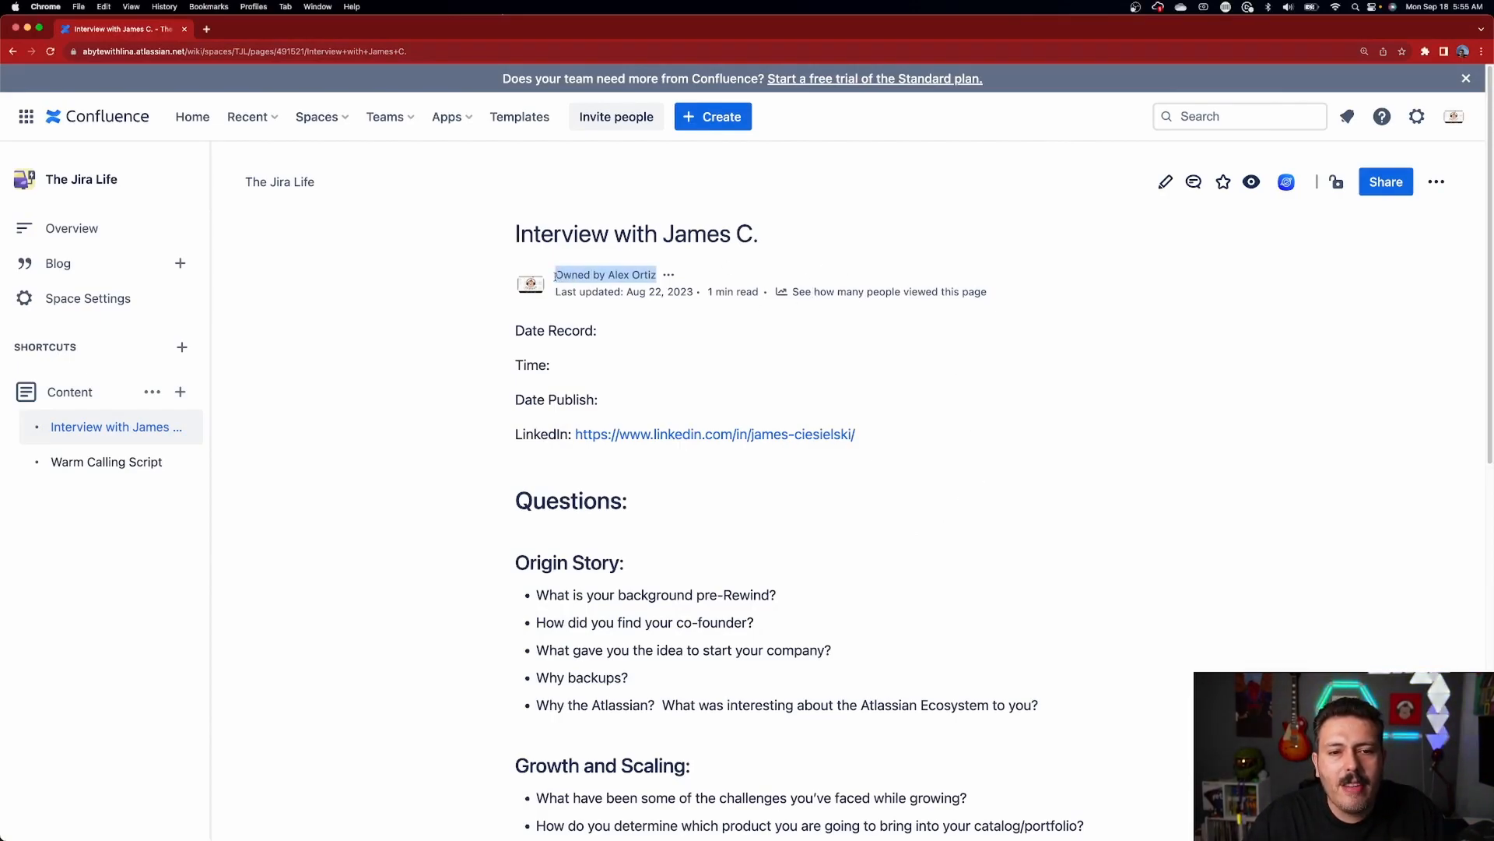
mouse_move(675, 259)
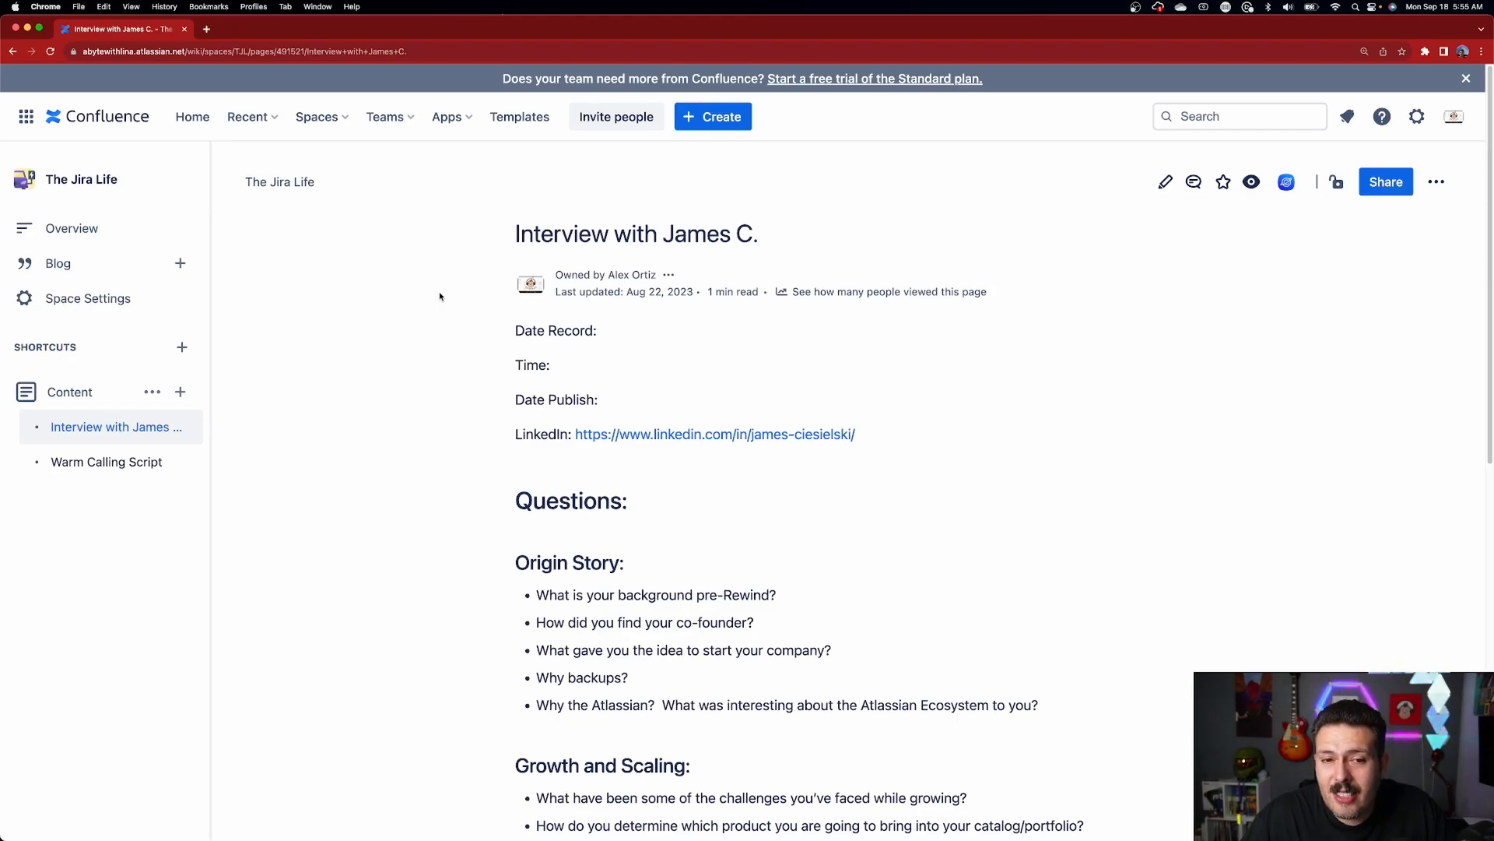
mouse_move(433, 318)
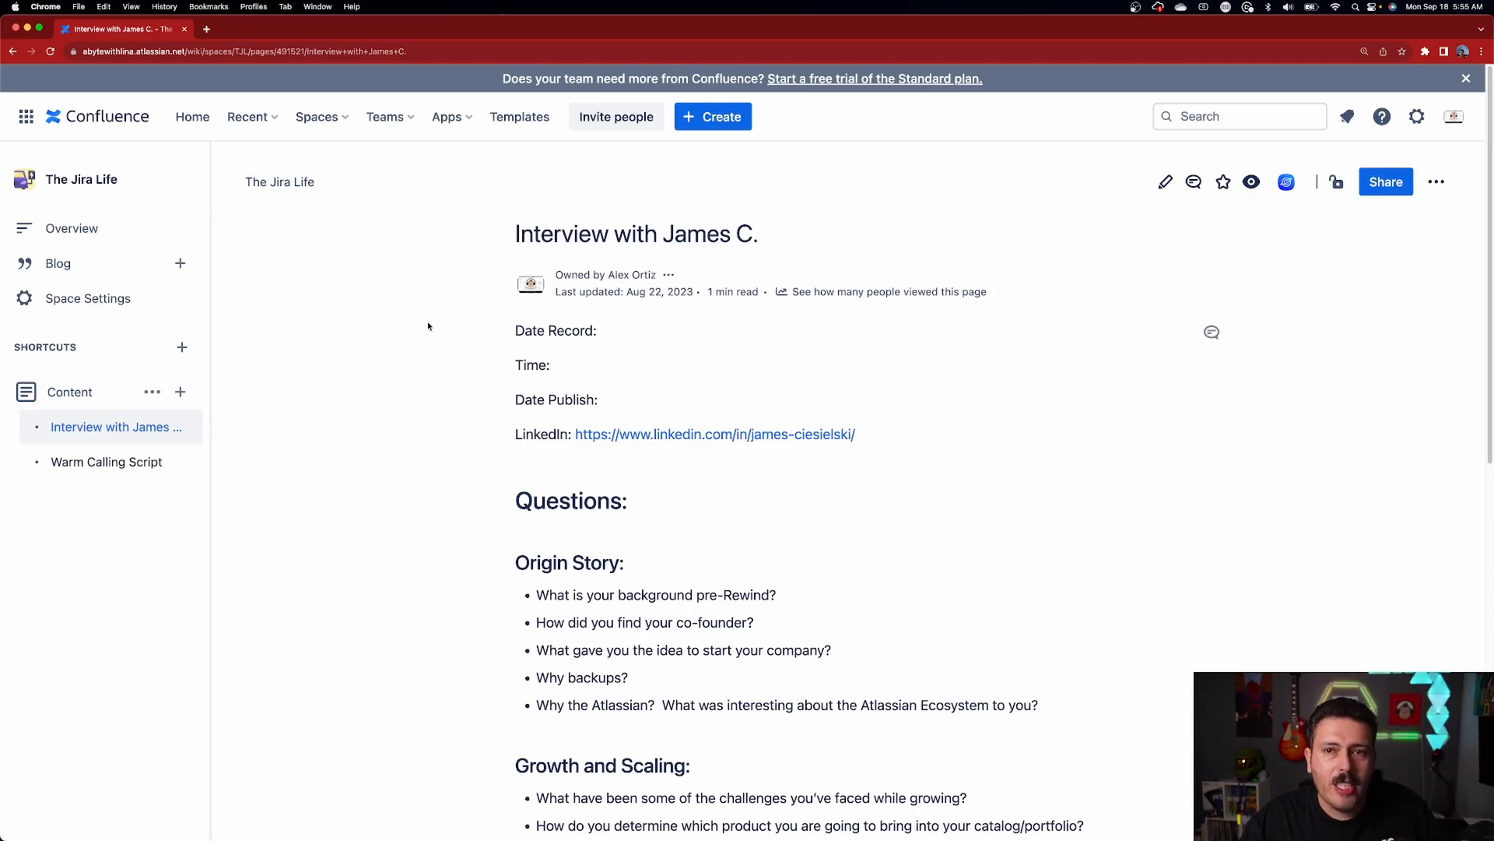
mouse_move(454, 343)
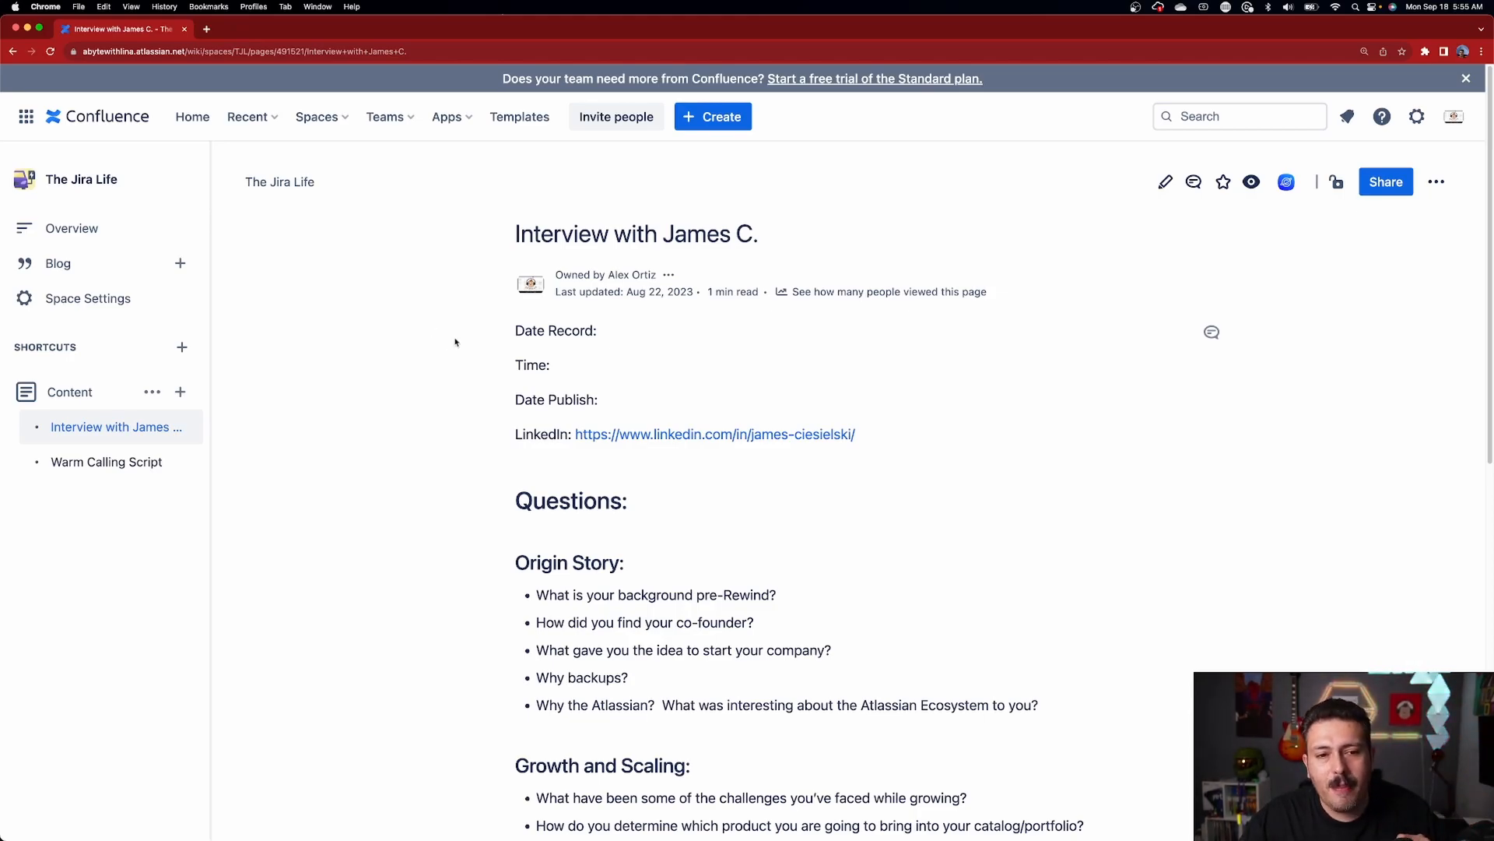
mouse_move(1160, 455)
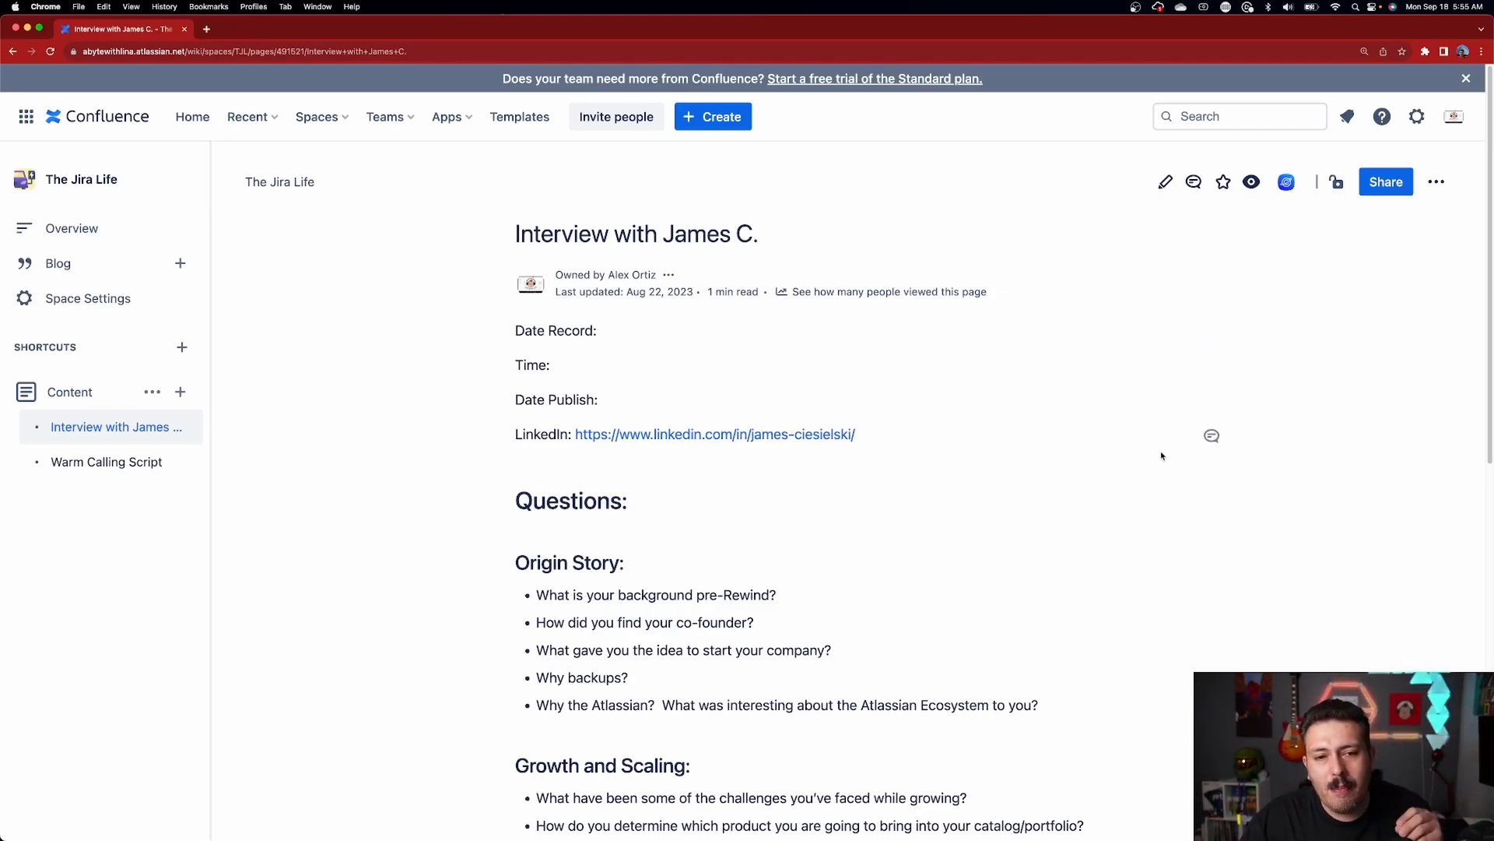
mouse_move(1185, 464)
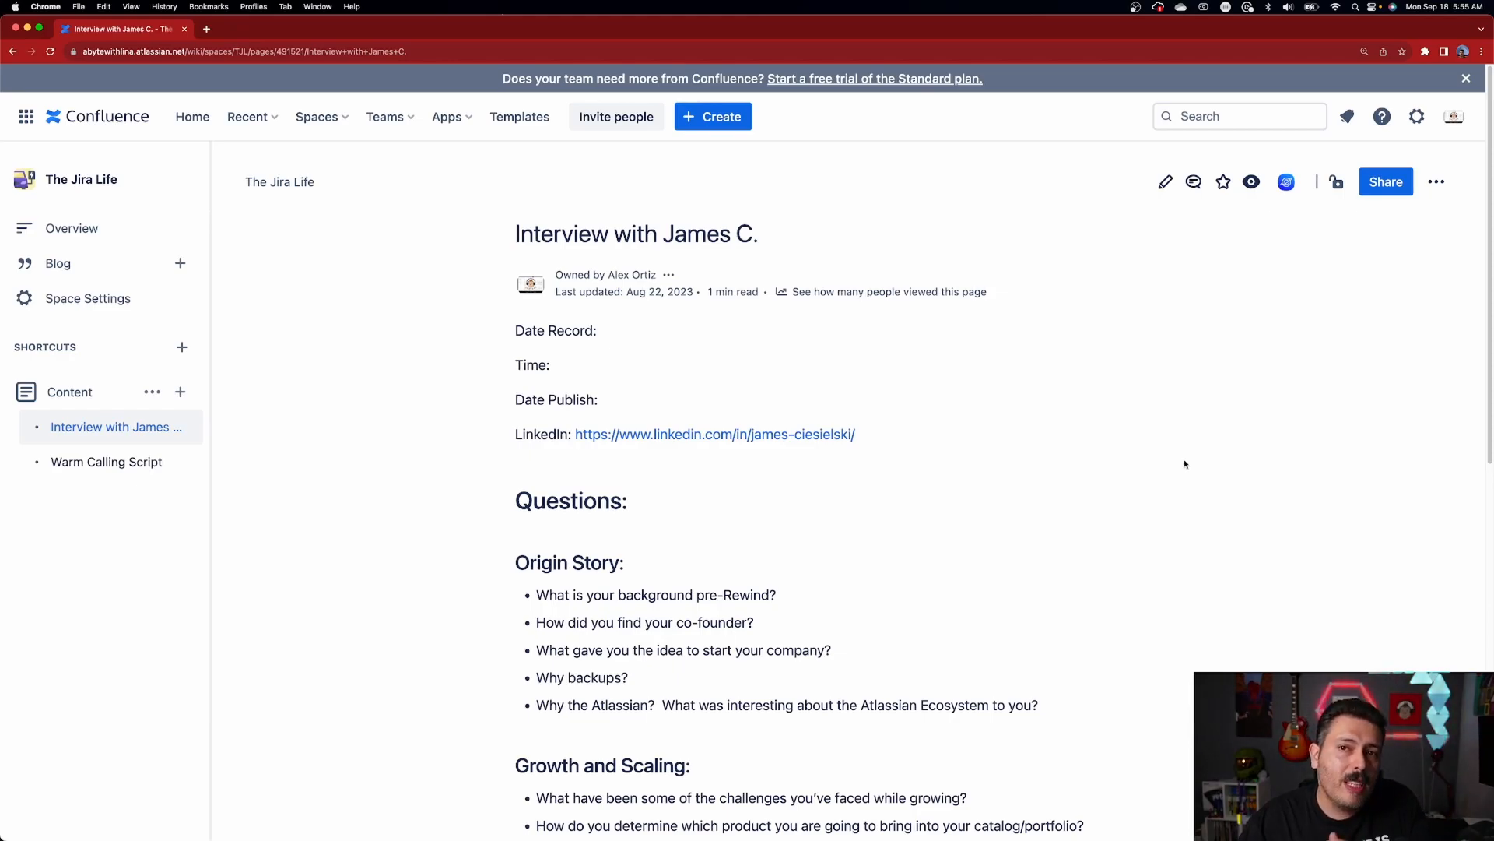
mouse_move(1150, 475)
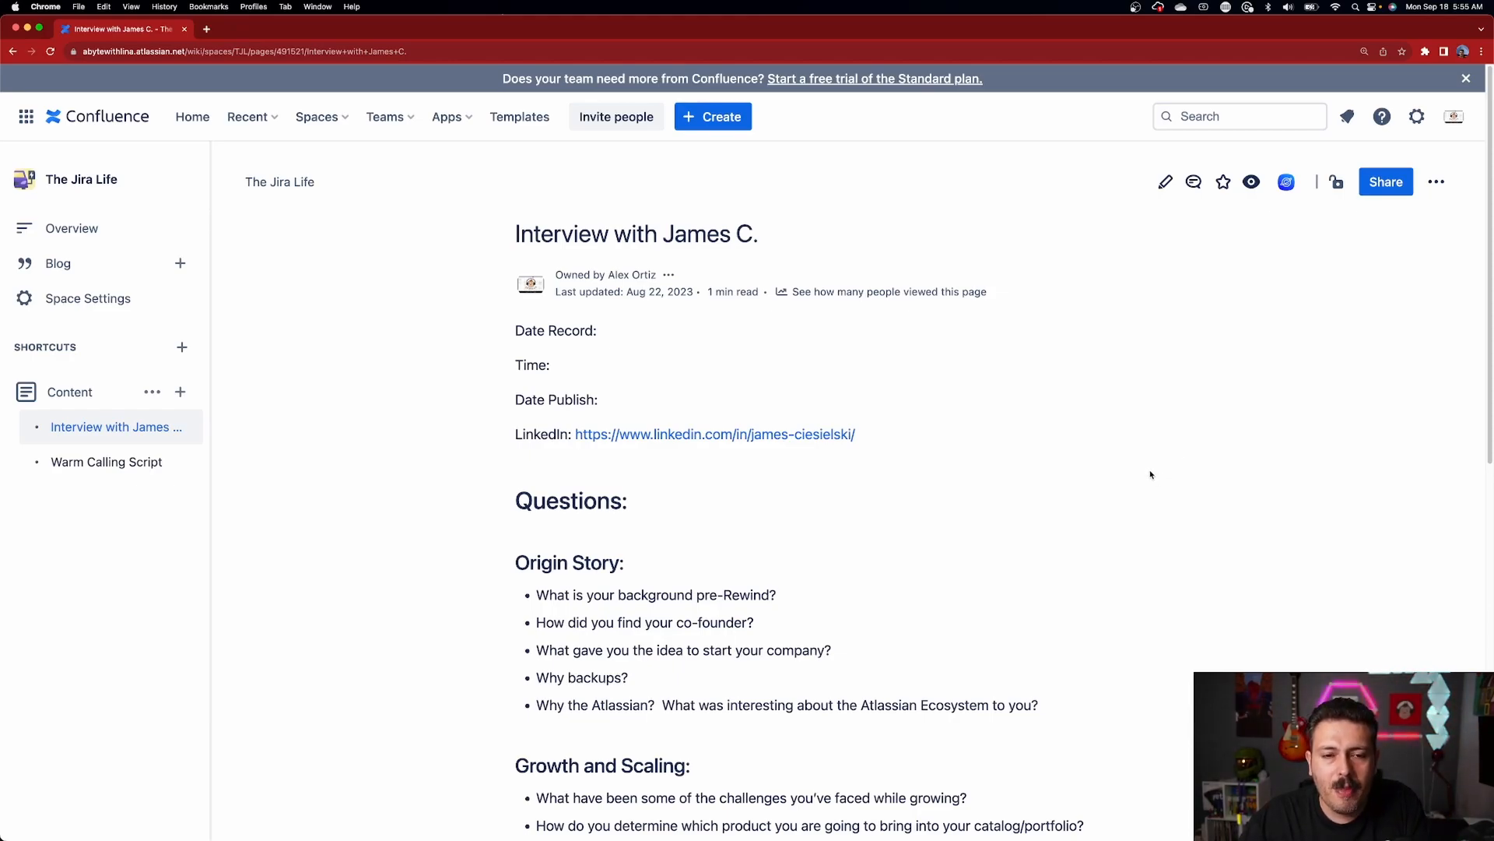
mouse_move(1139, 475)
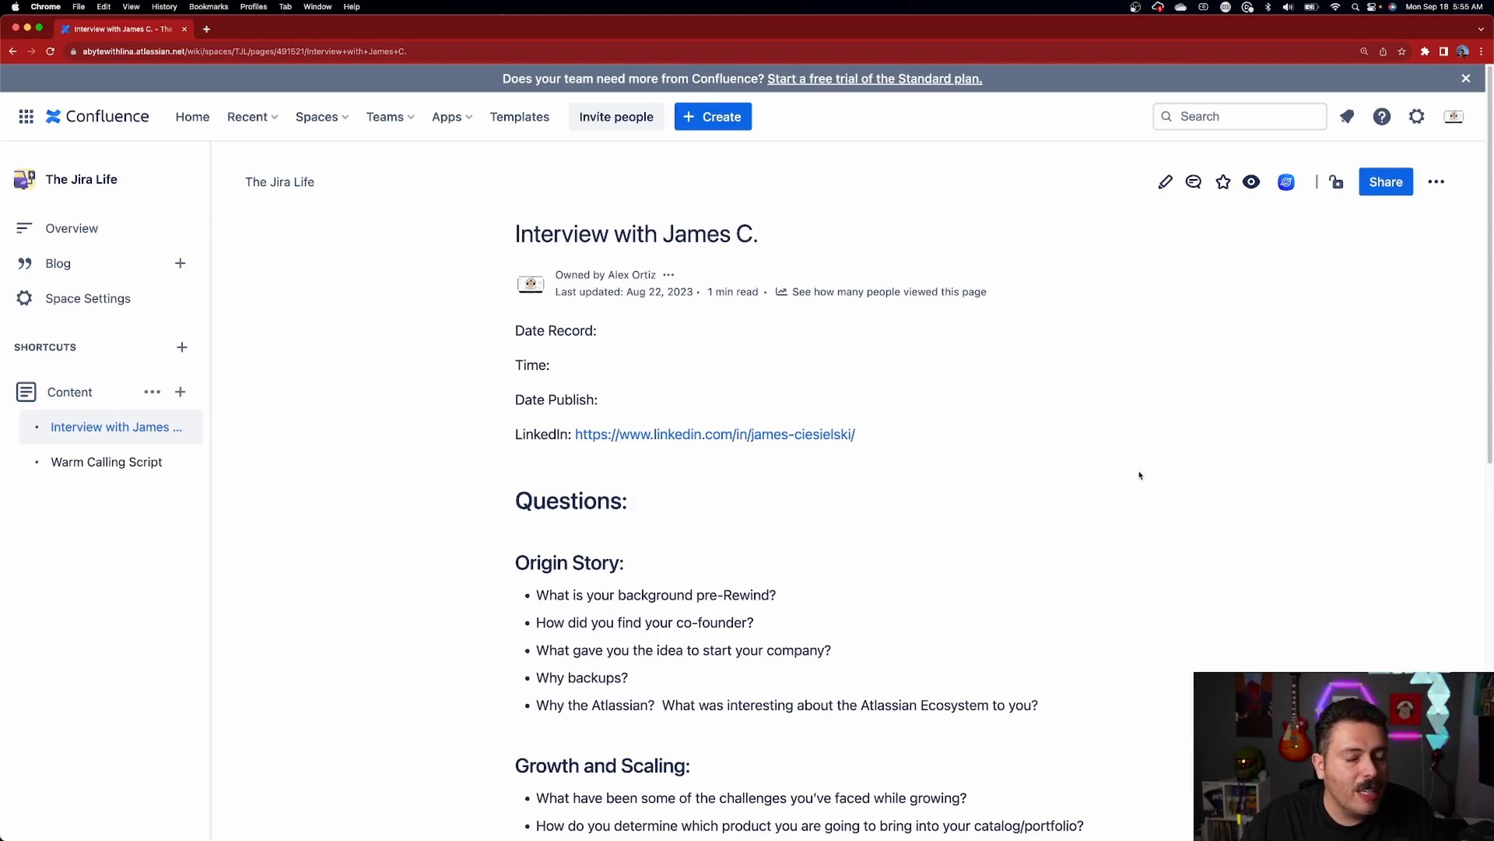
mouse_move(662, 259)
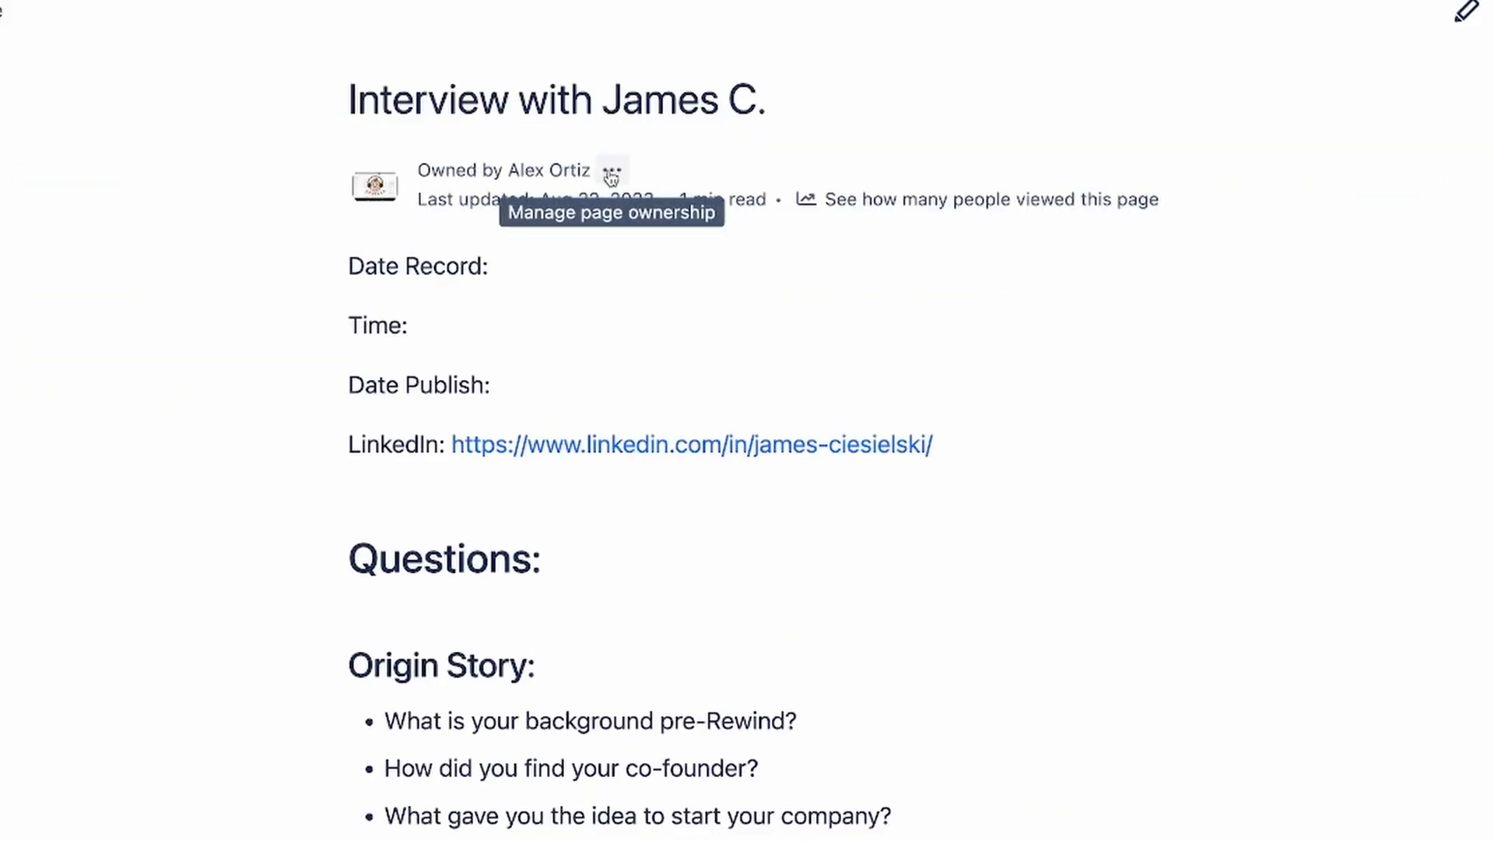
left_click(610, 176)
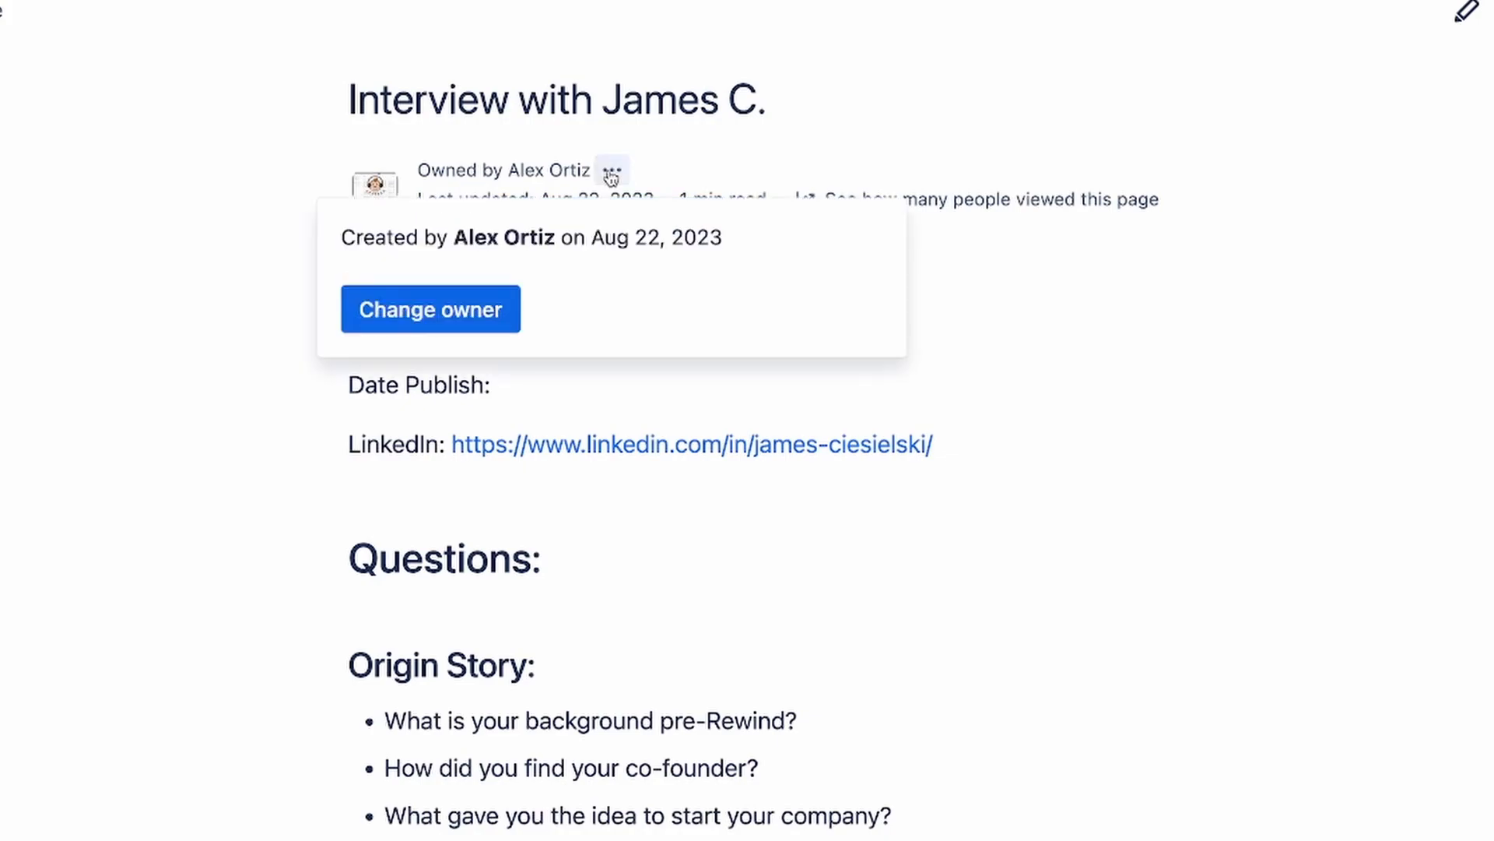
mouse_move(349, 259)
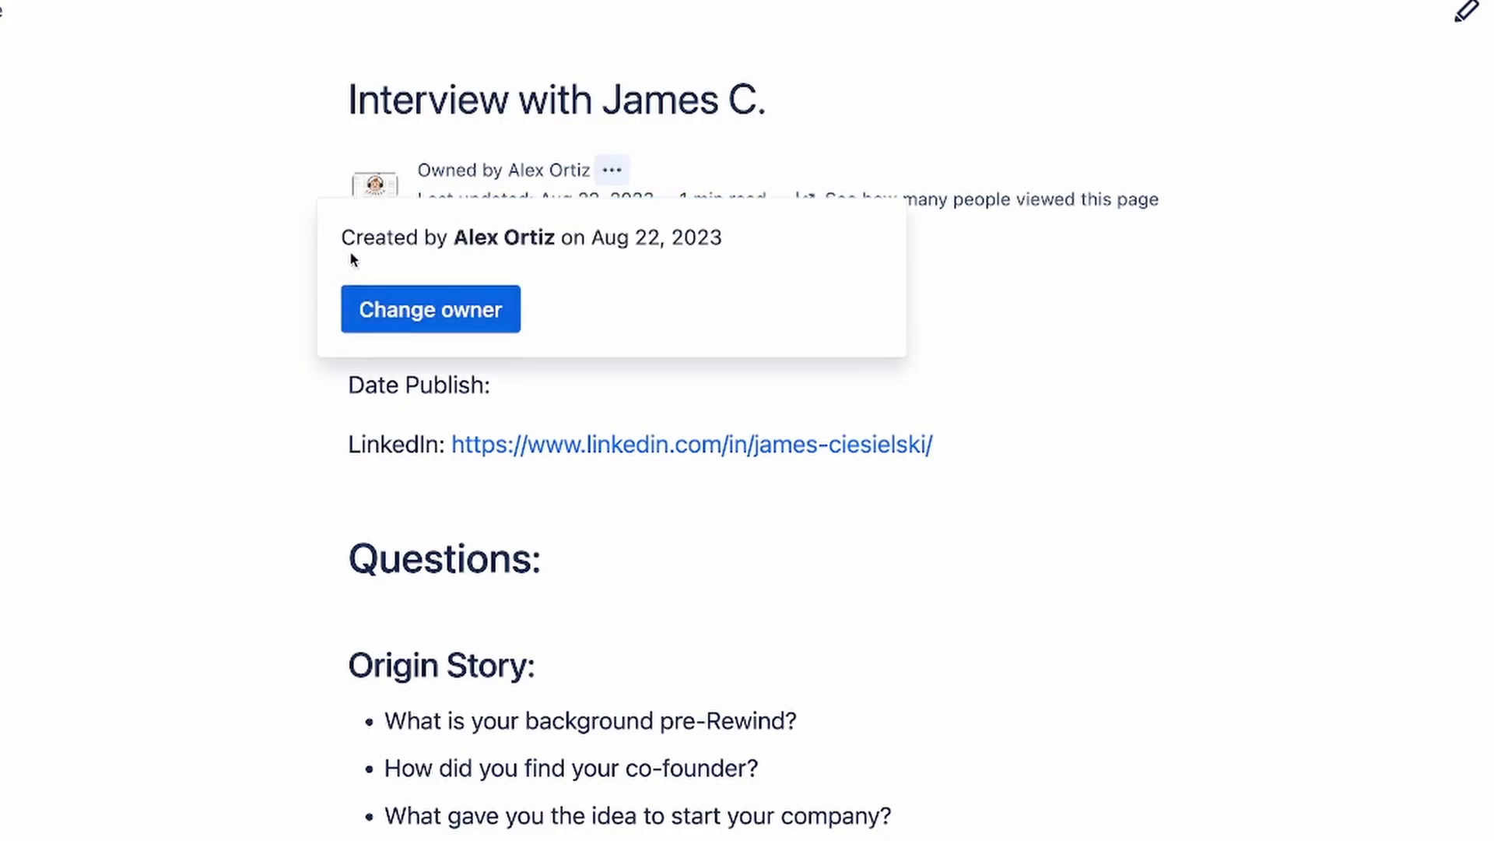
mouse_move(430, 309)
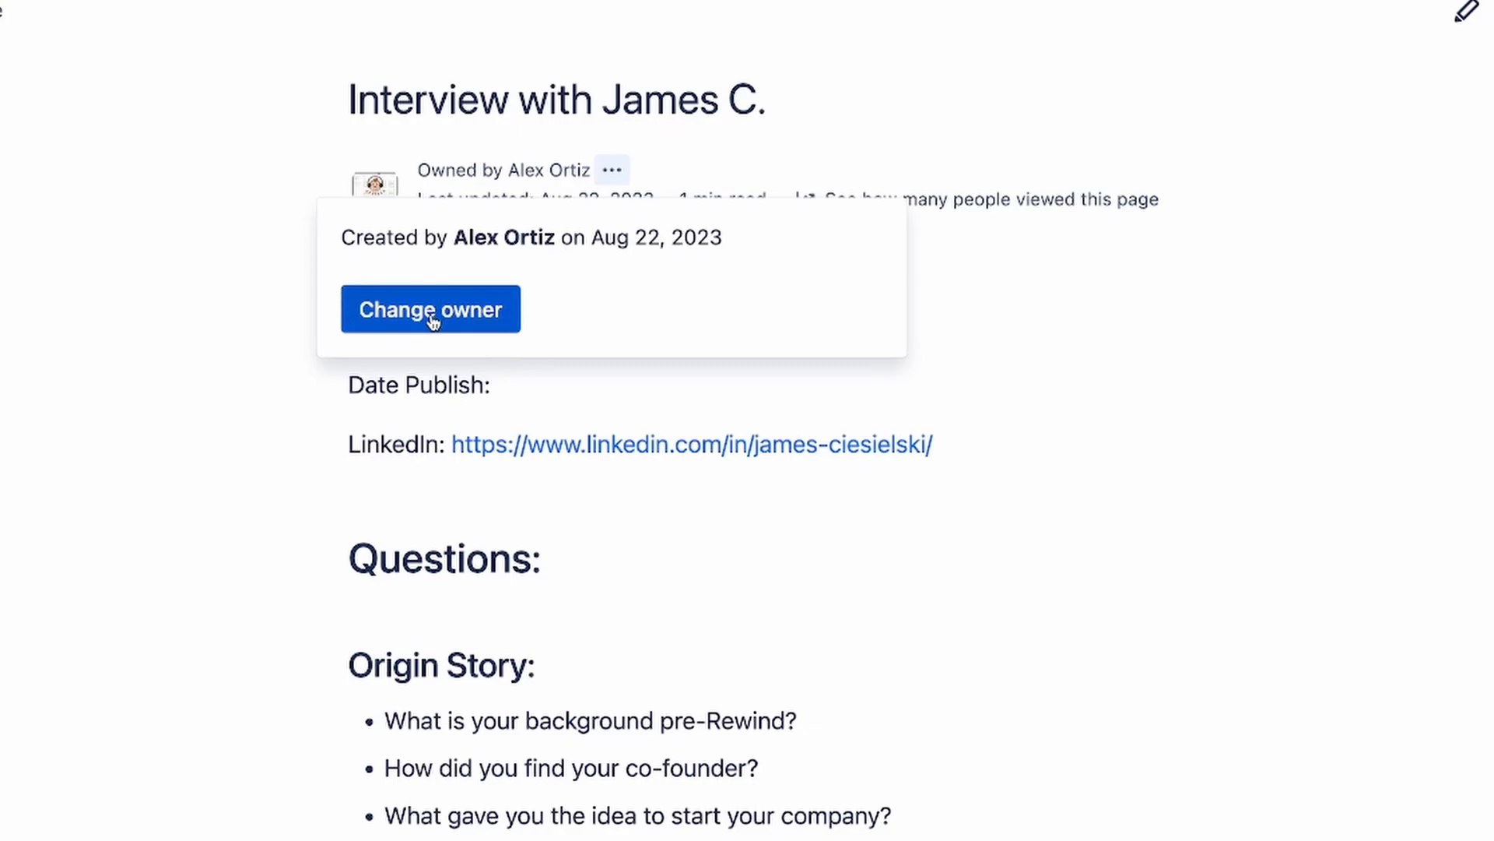
left_click(429, 309)
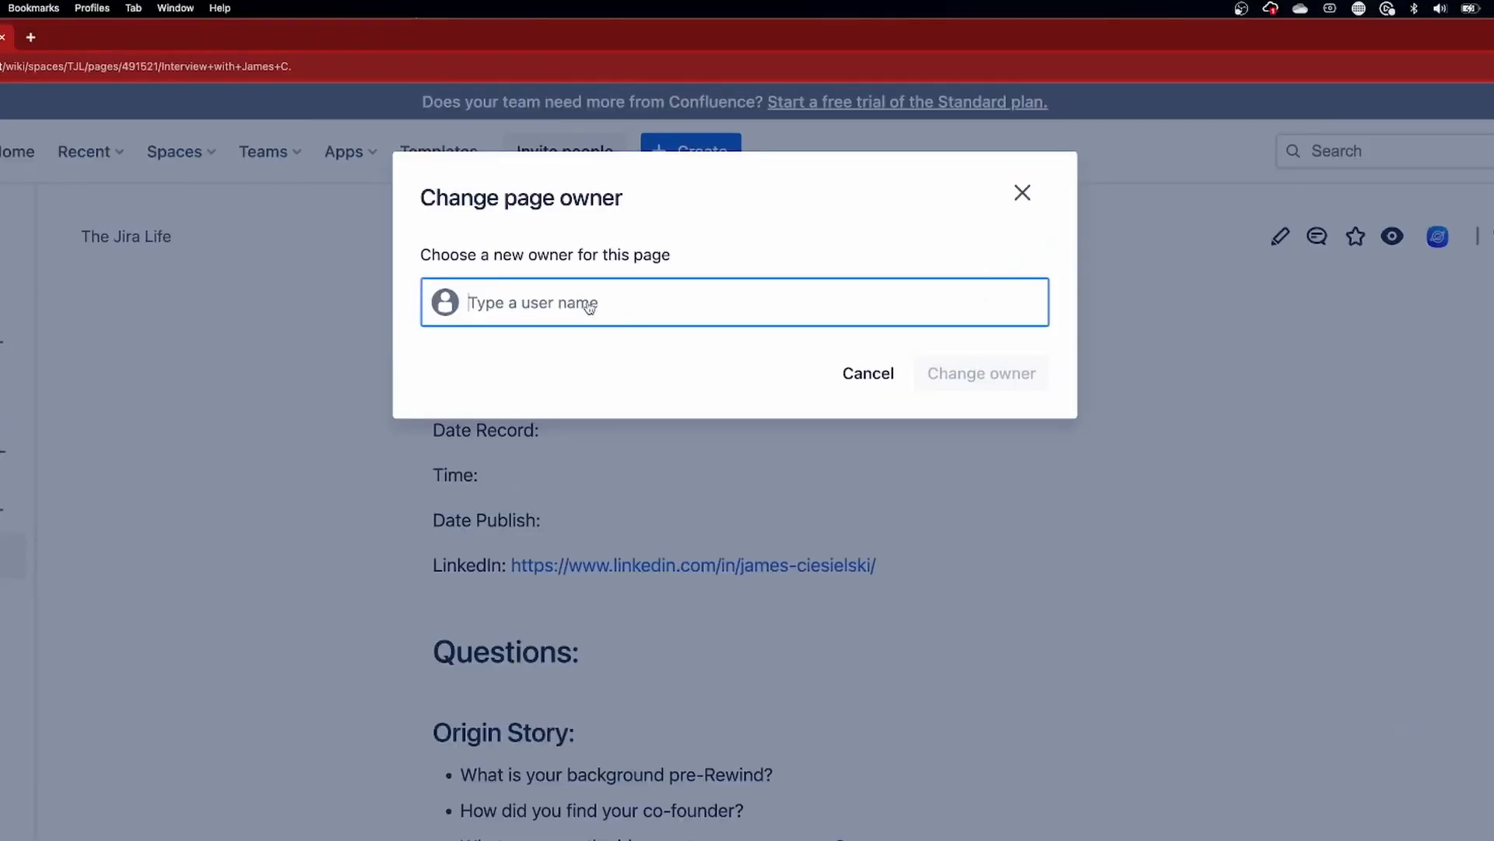
type("li")
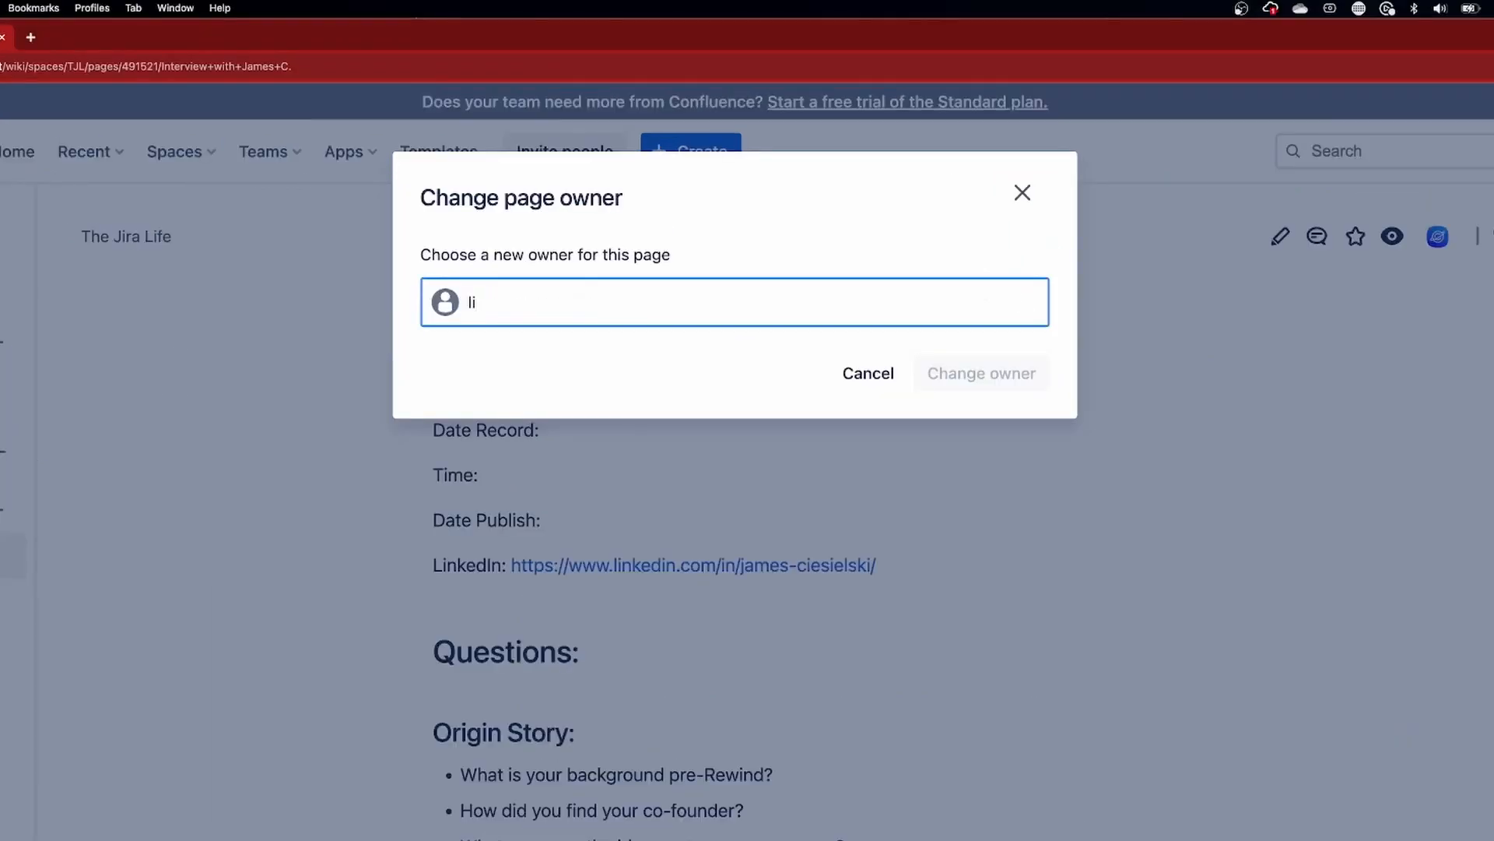
type("or")
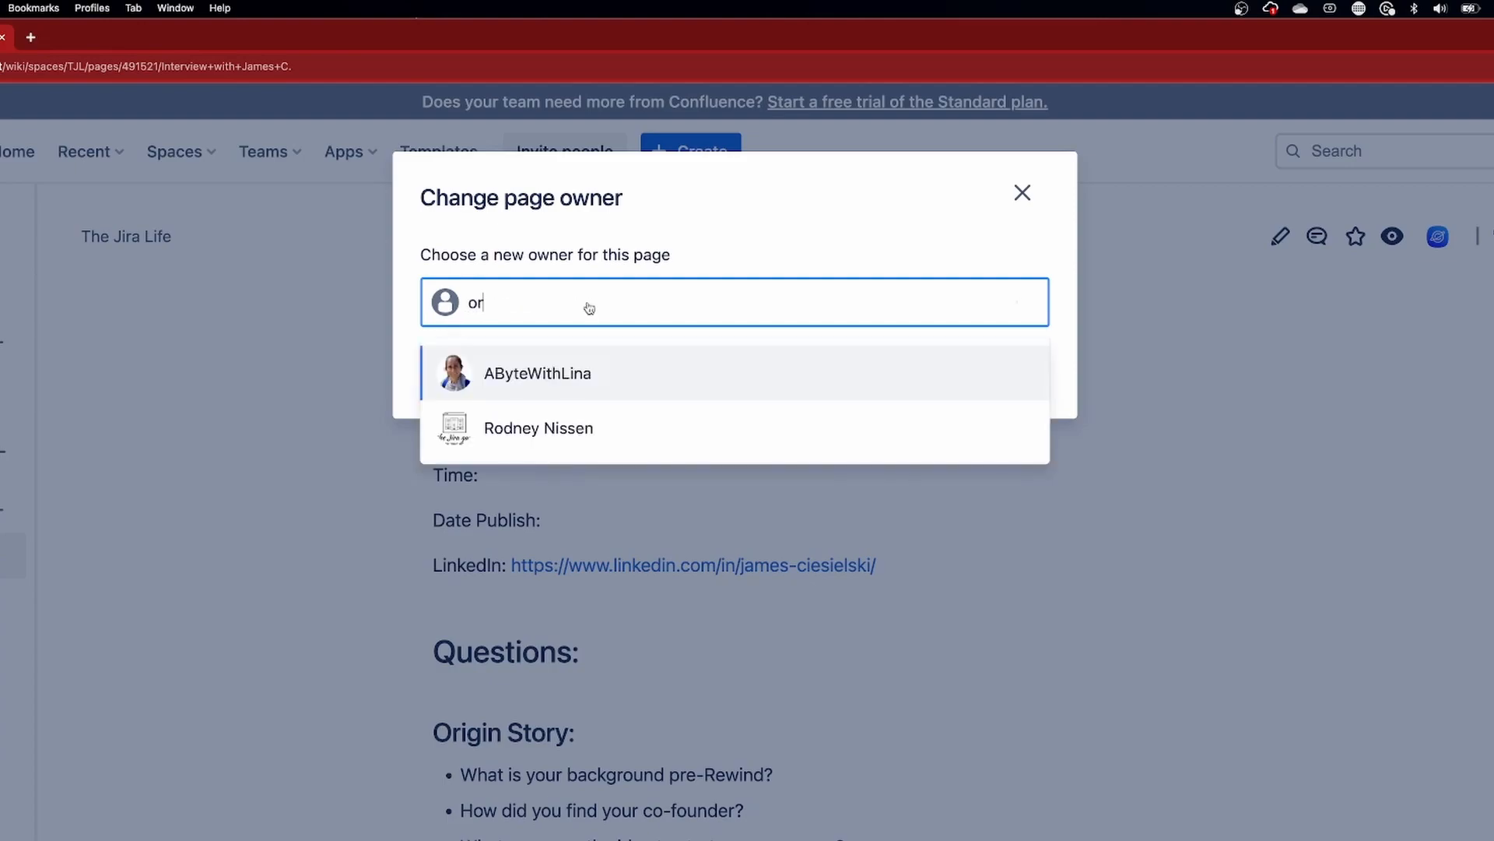
left_click(536, 373)
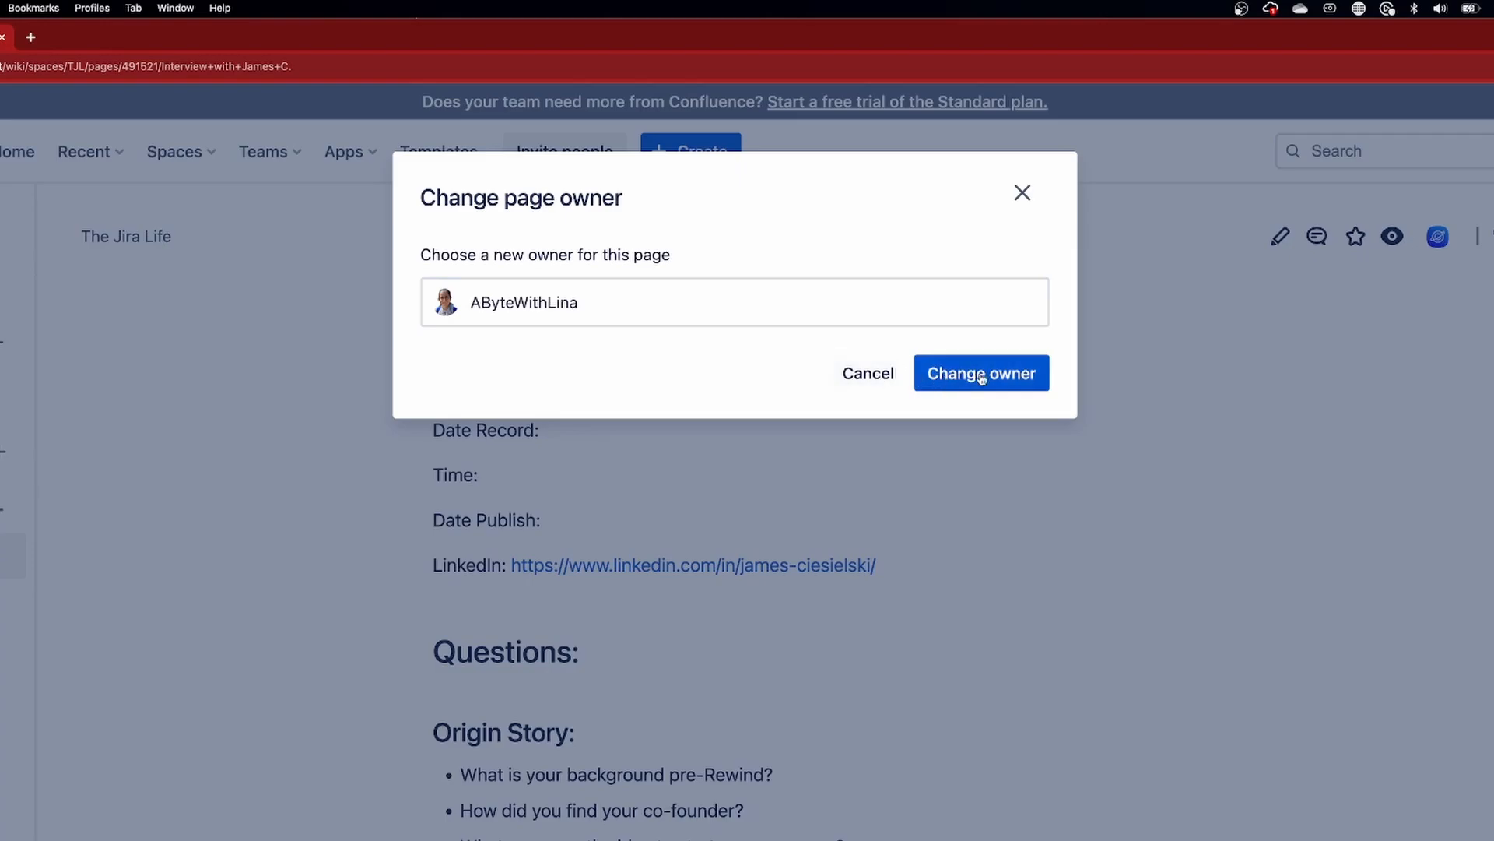
left_click(981, 373)
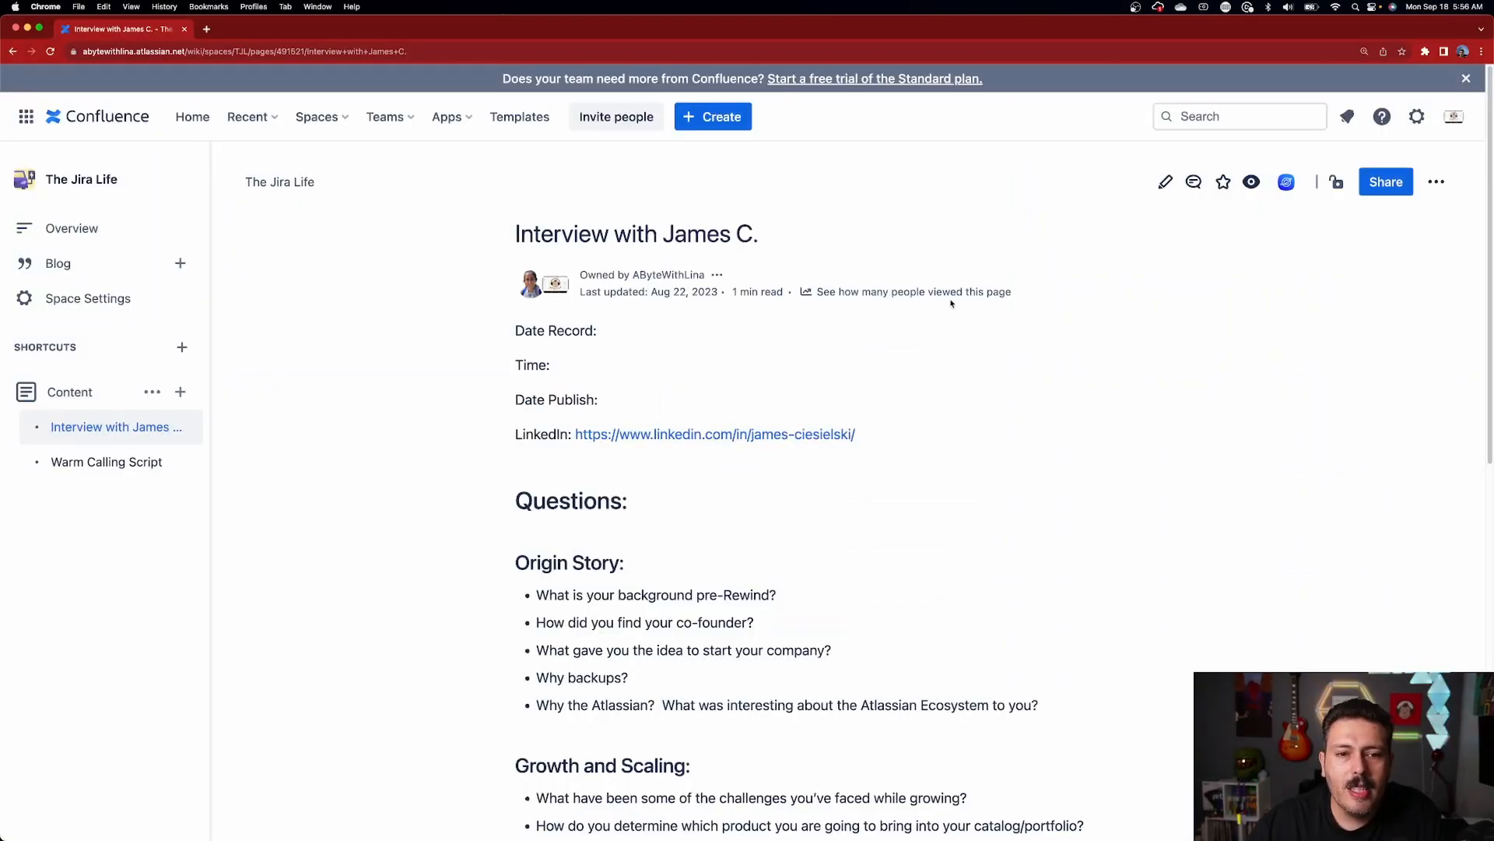
mouse_move(667, 275)
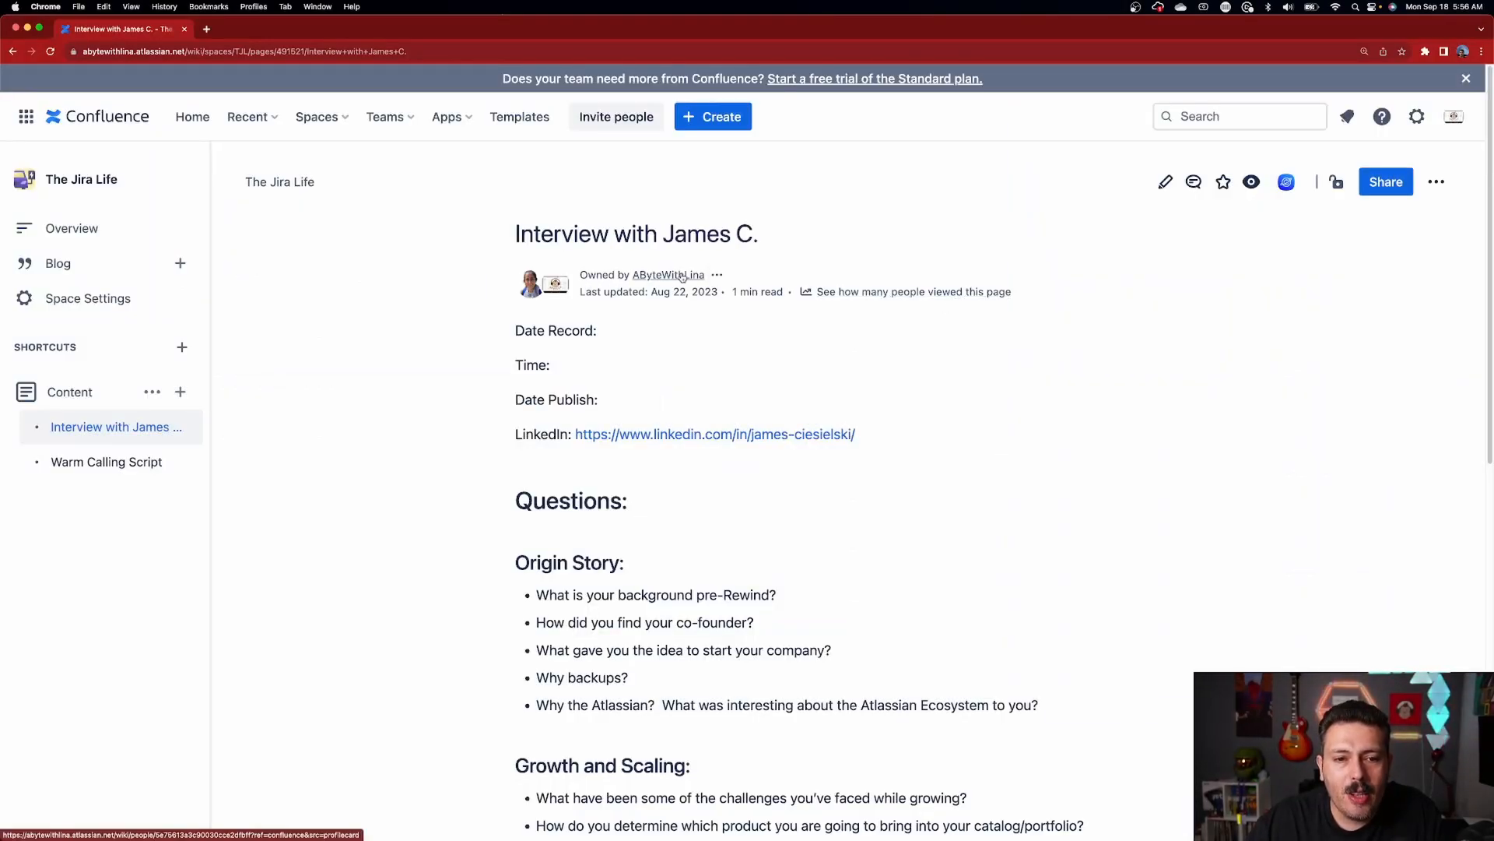
mouse_move(1064, 280)
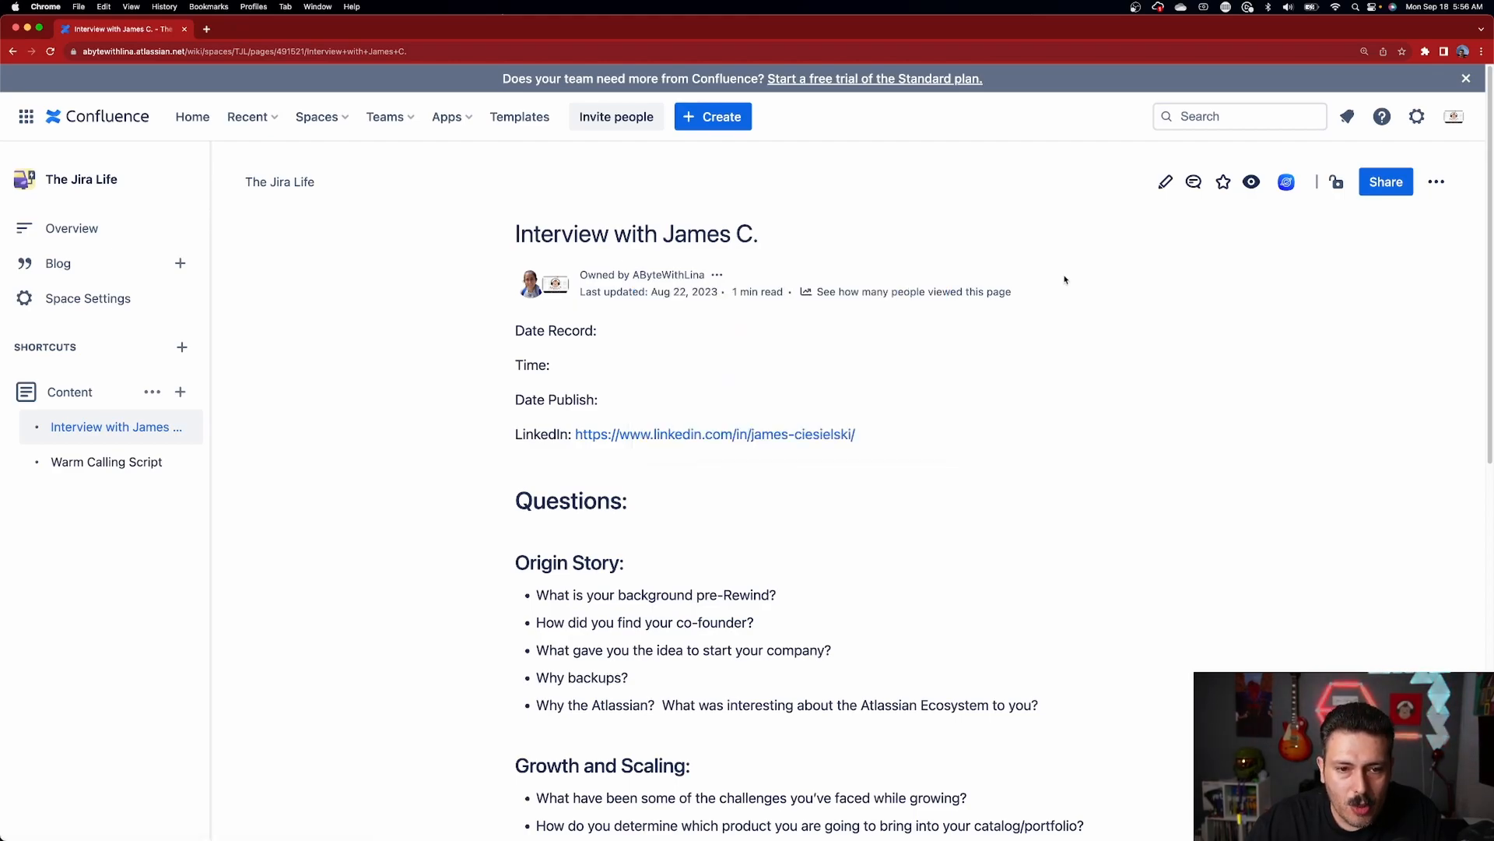
mouse_move(1112, 363)
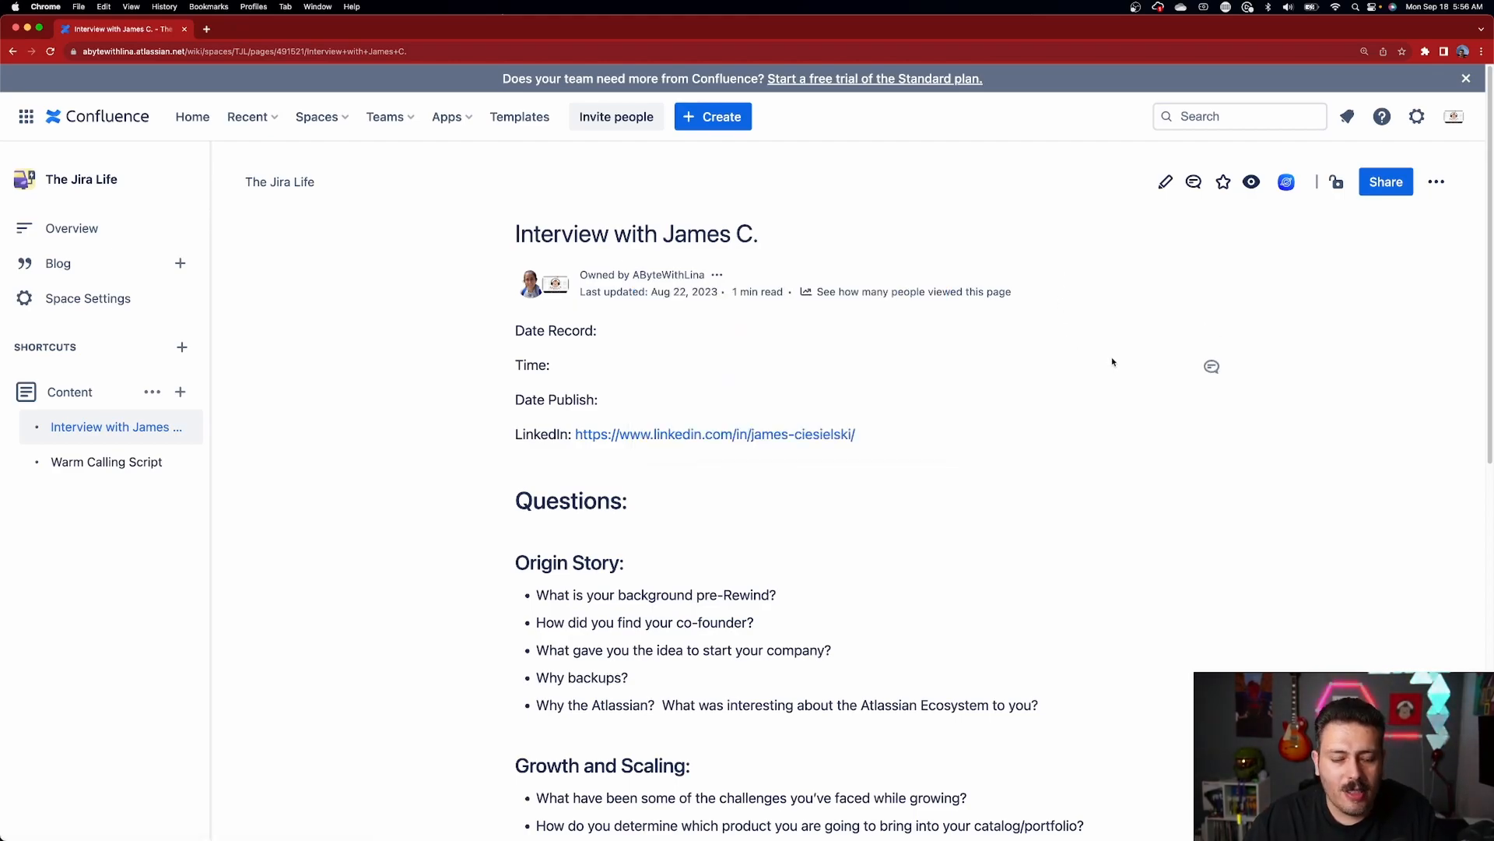
Advance the Workflows introduction through Configuration, Using your Workflow, History and Search, then finish.
left_click(395, 29)
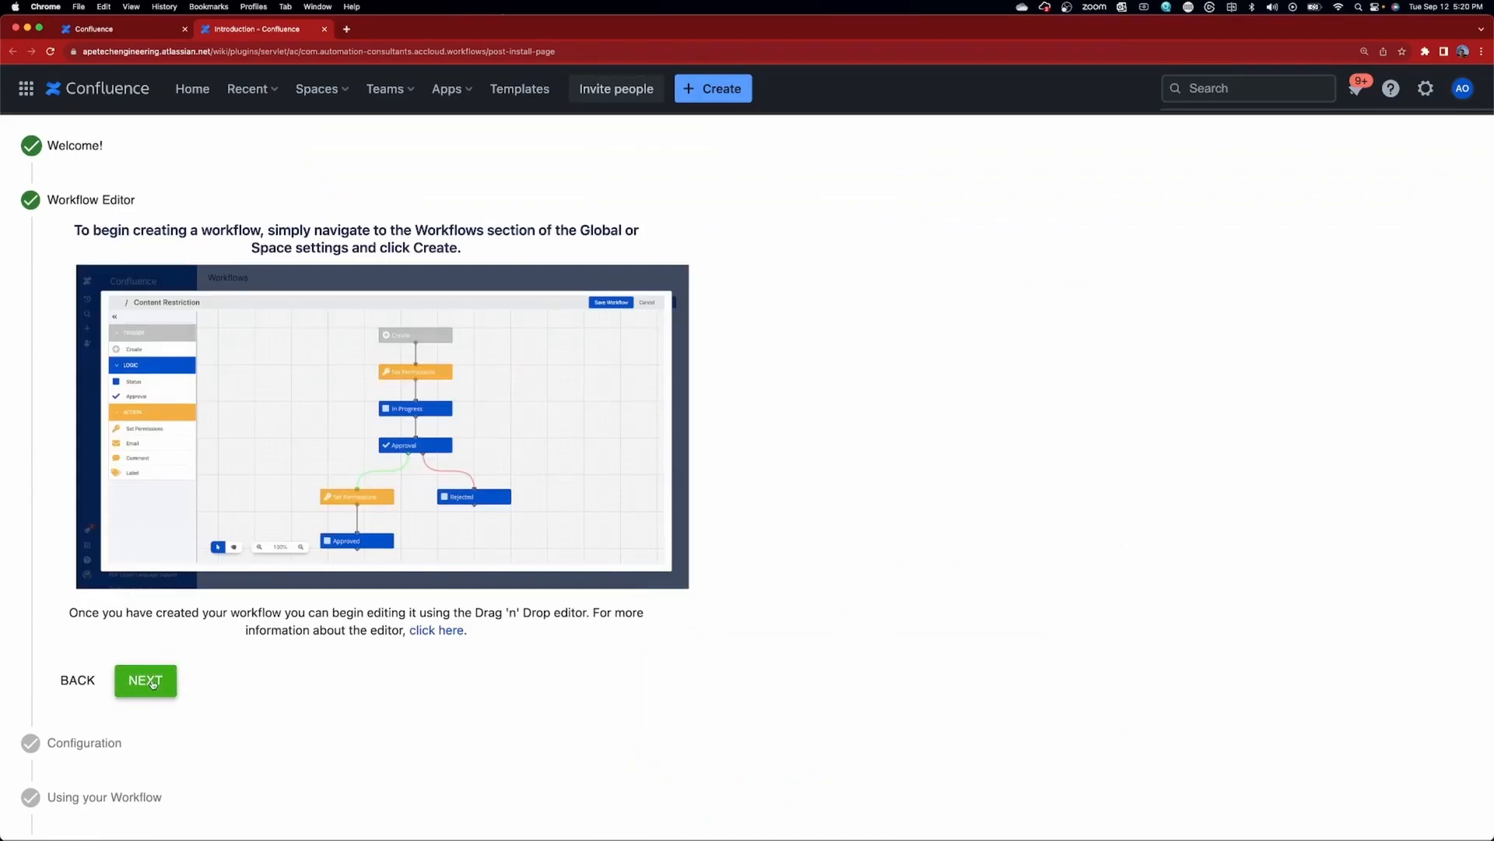
left_click(145, 680)
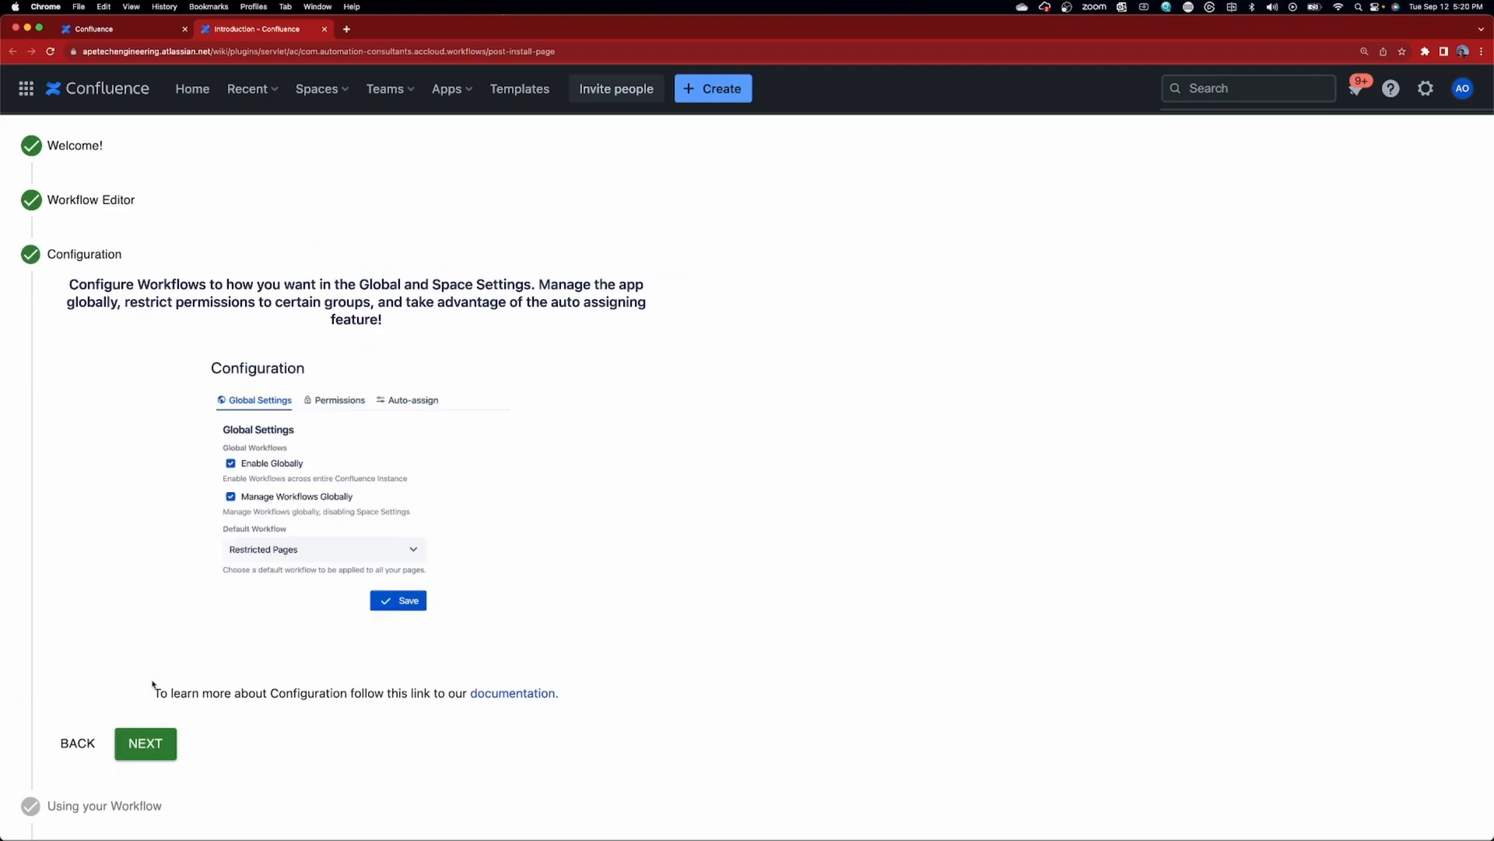
mouse_move(145, 744)
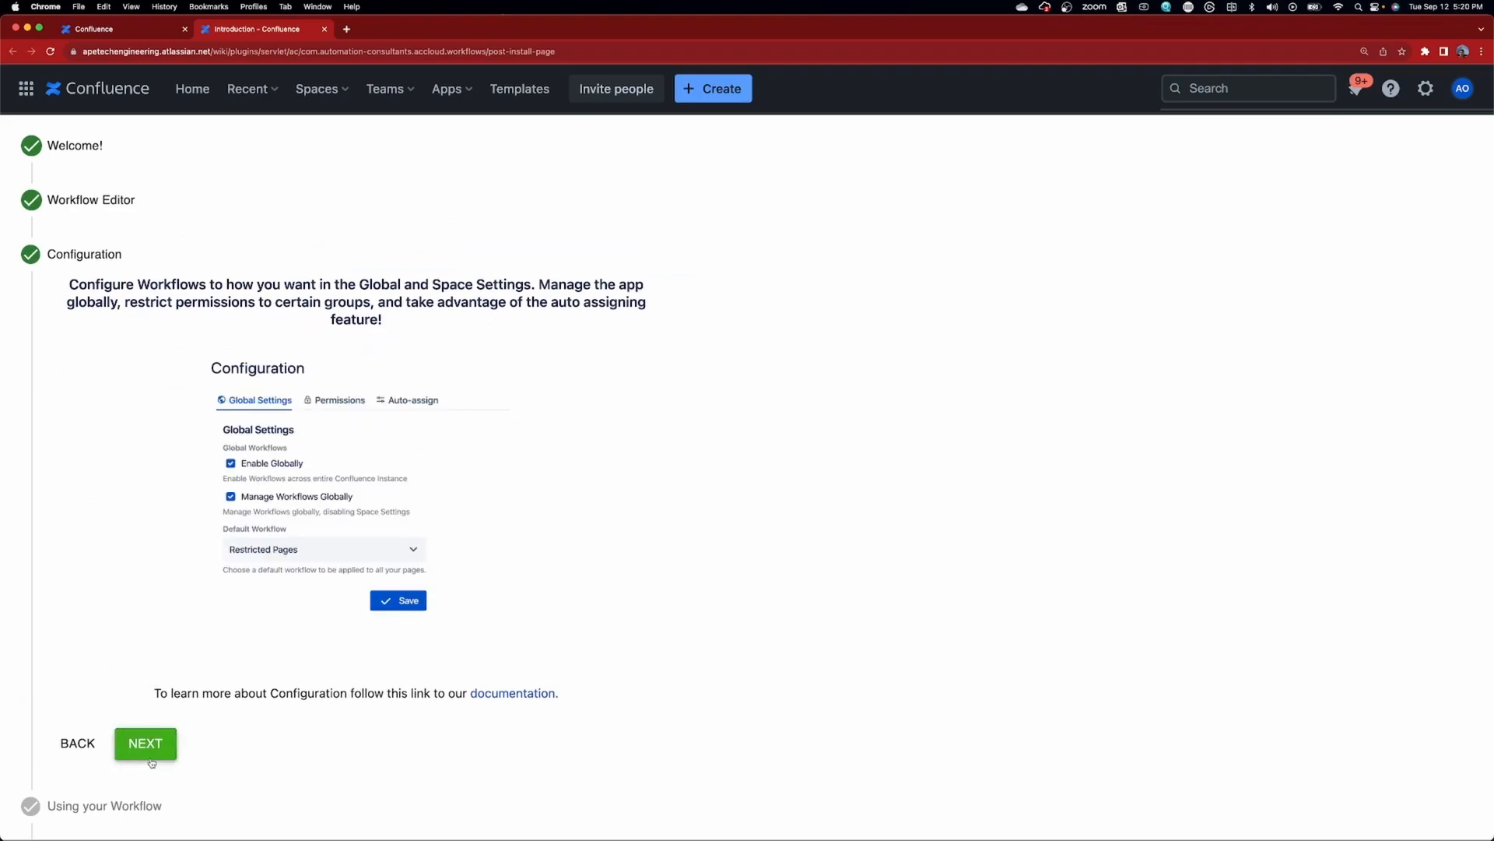
left_click(145, 743)
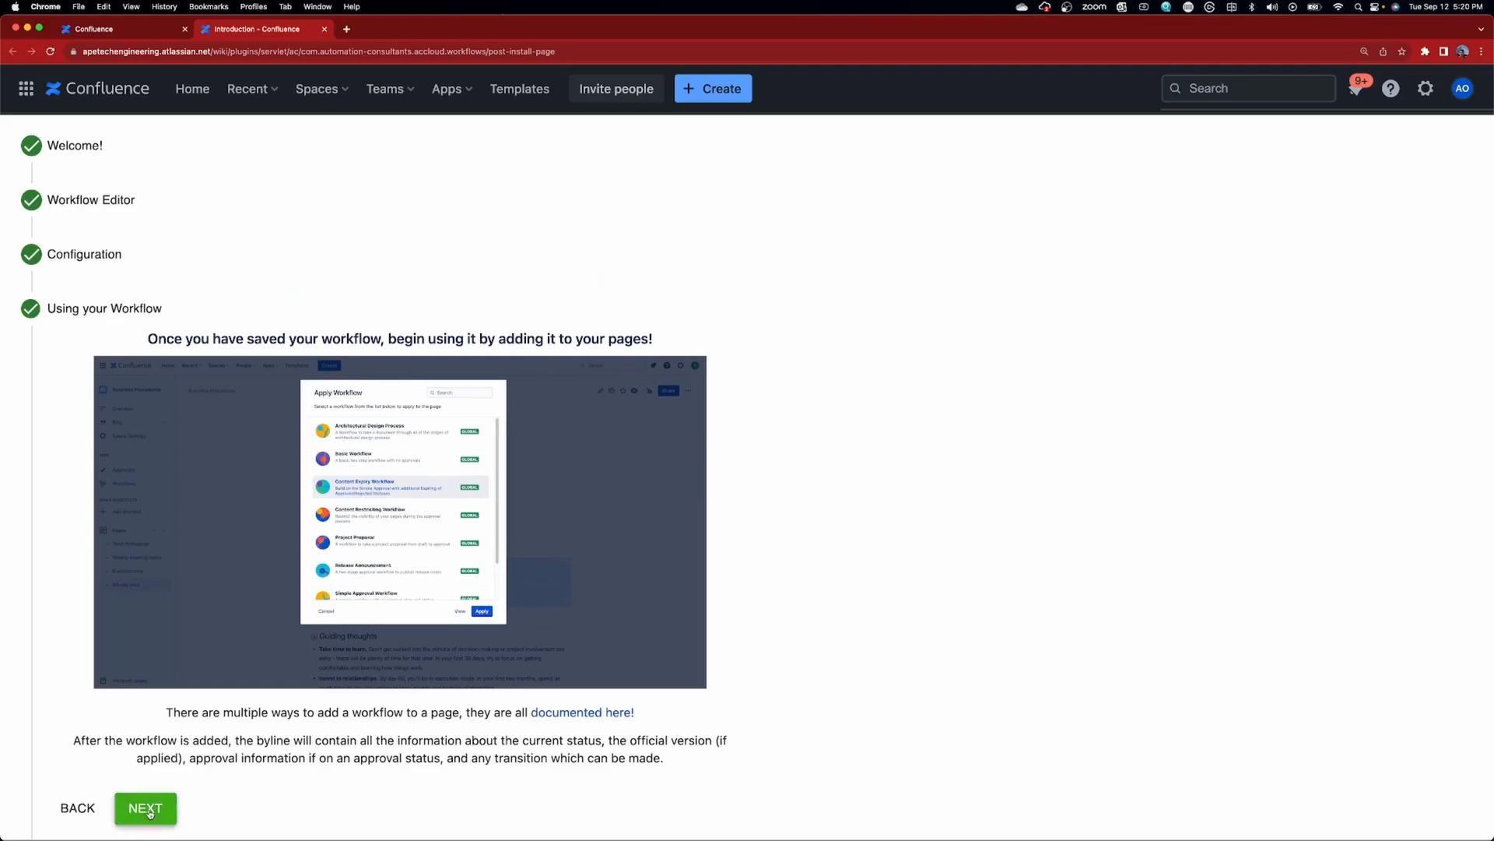
left_click(145, 808)
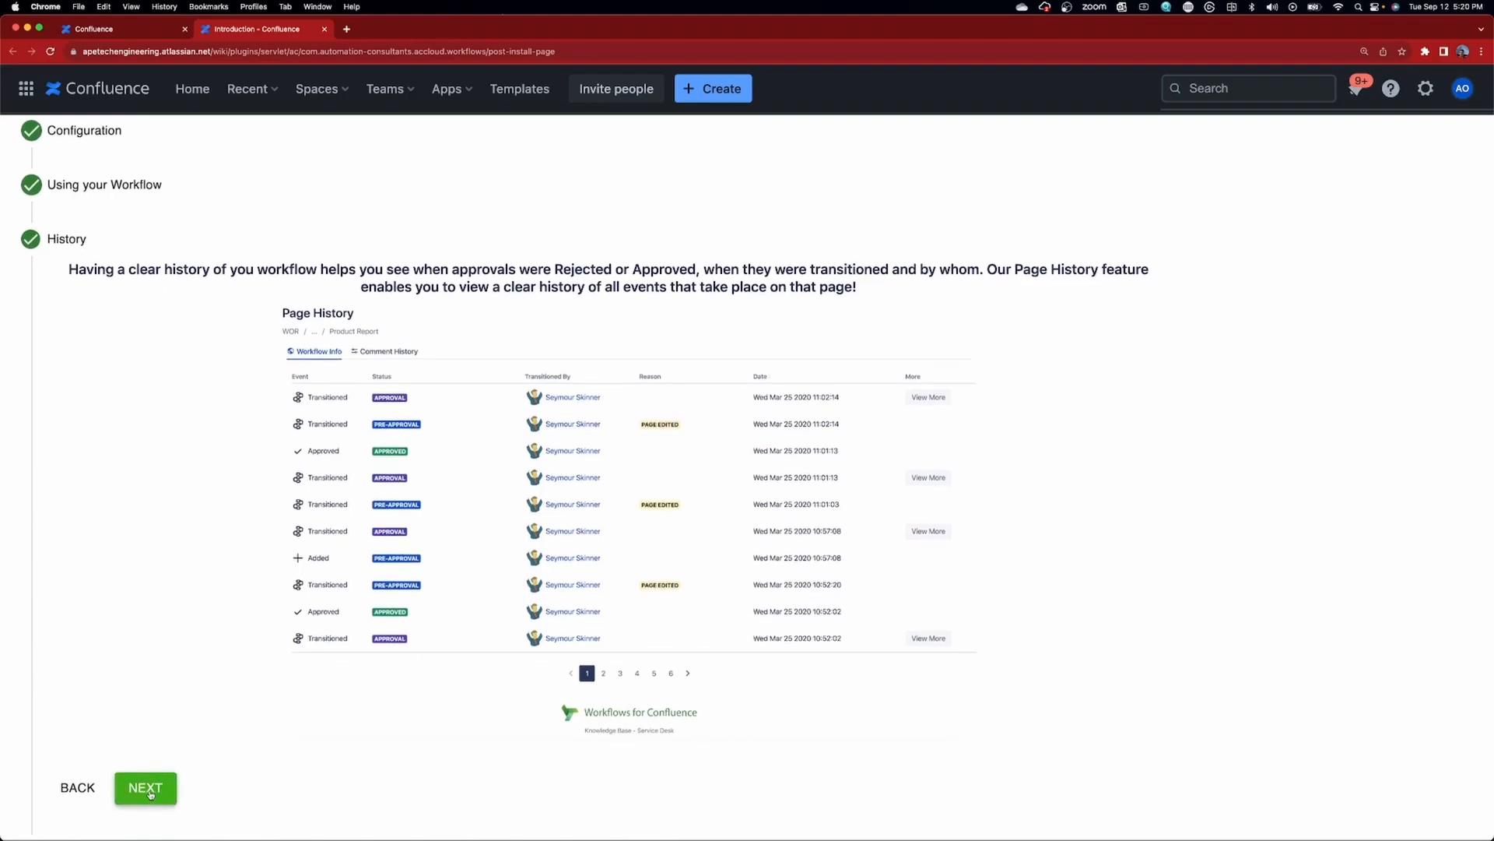
left_click(145, 787)
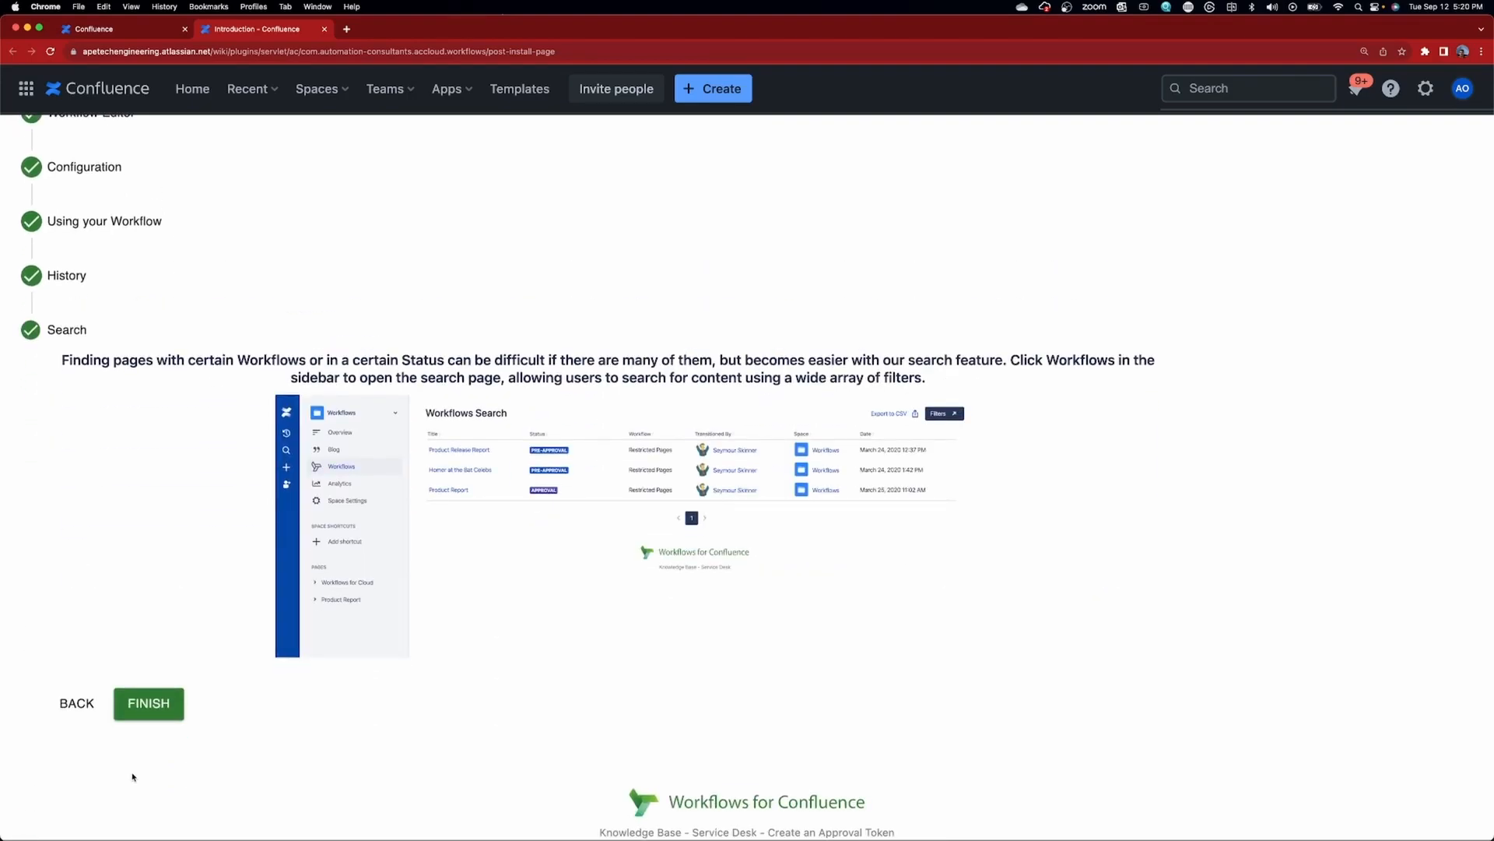
left_click(148, 703)
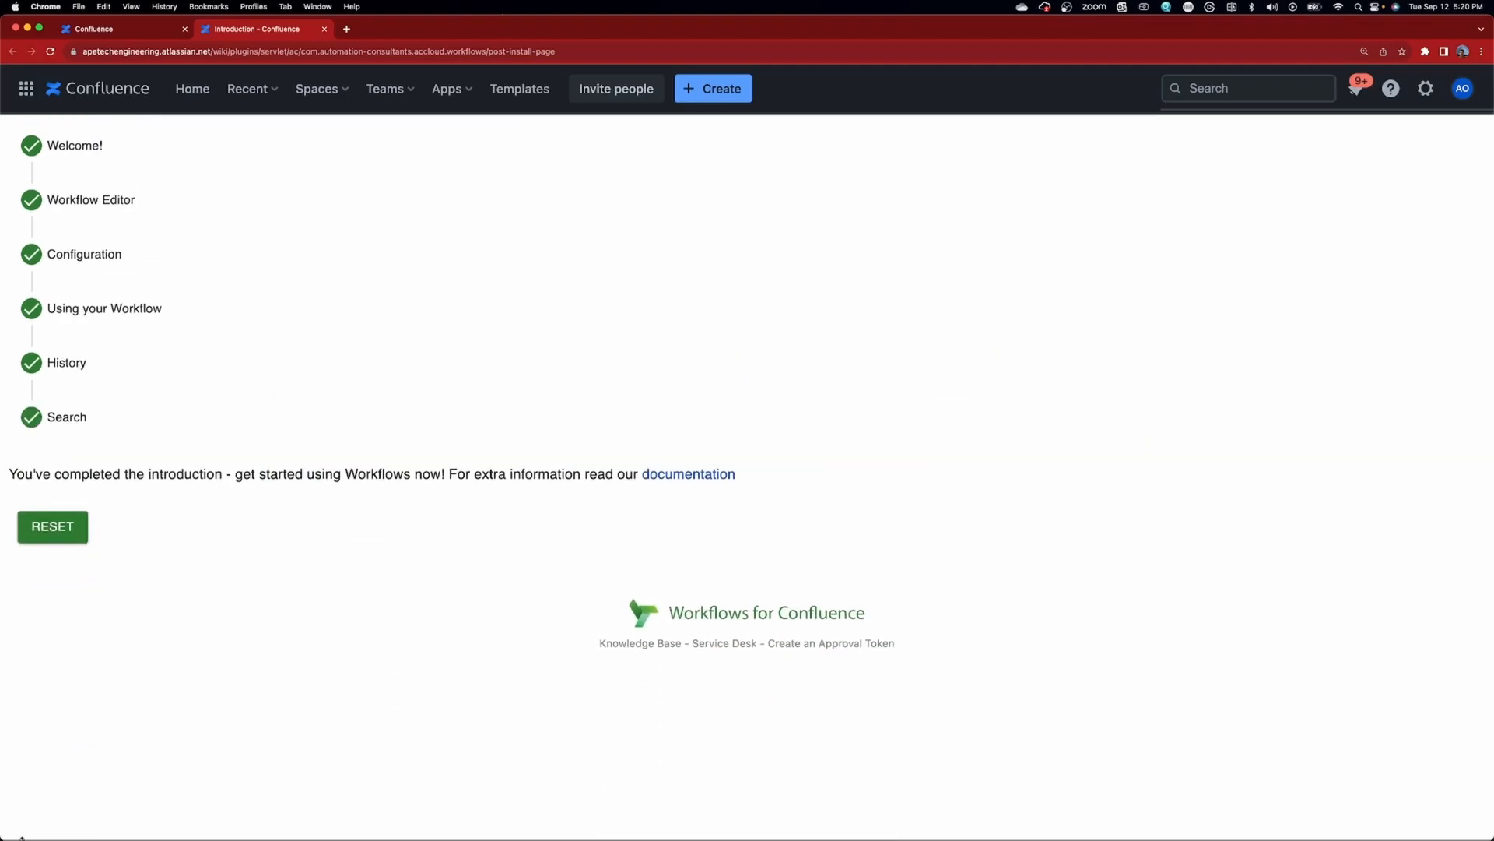
left_click(687, 474)
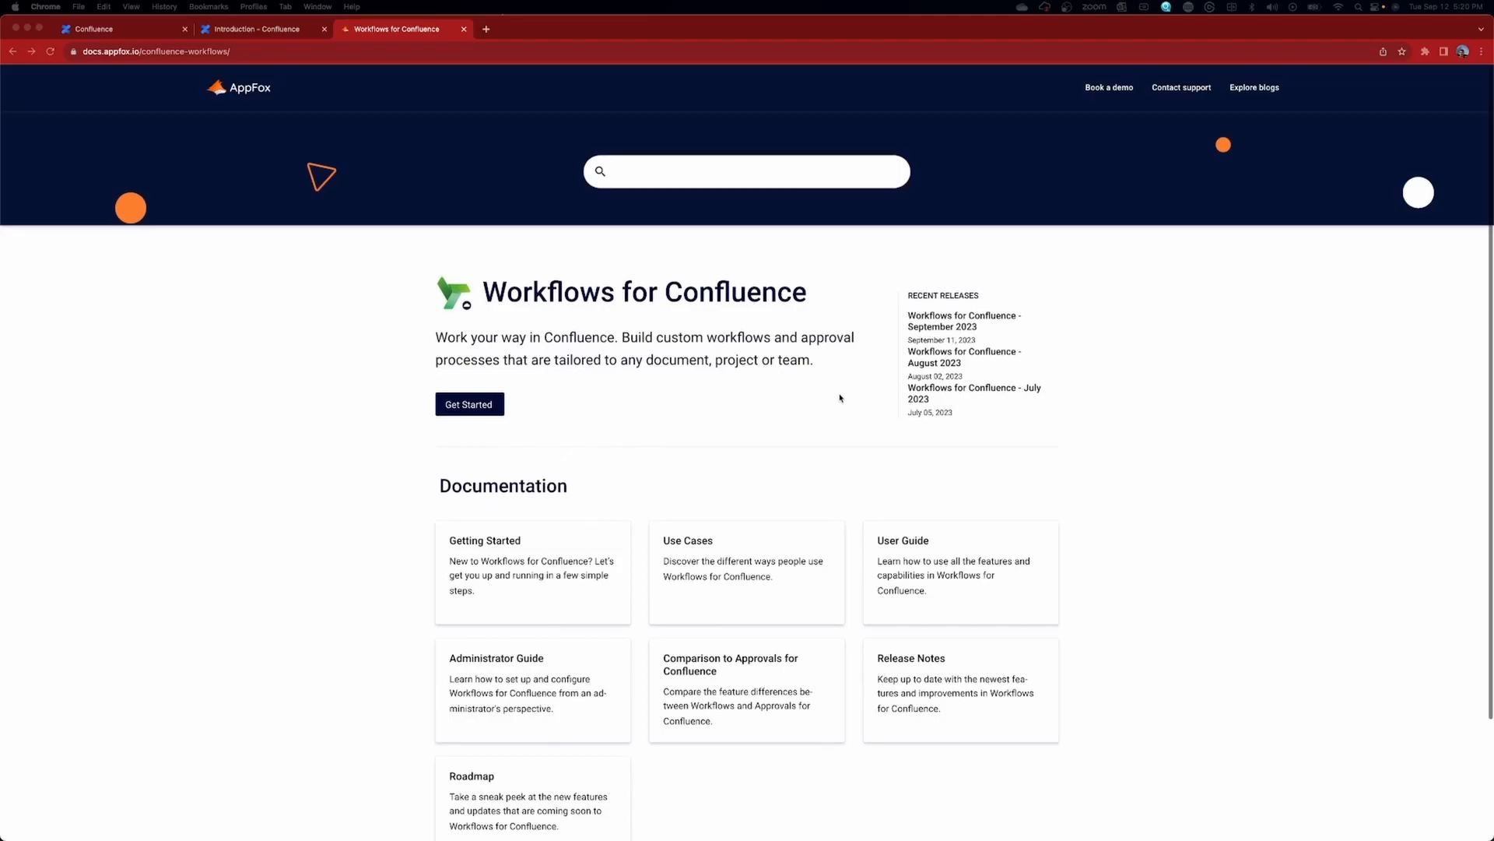
Return to the Introduction tab and step through Configuration to Search, then finish.
left_click(258, 29)
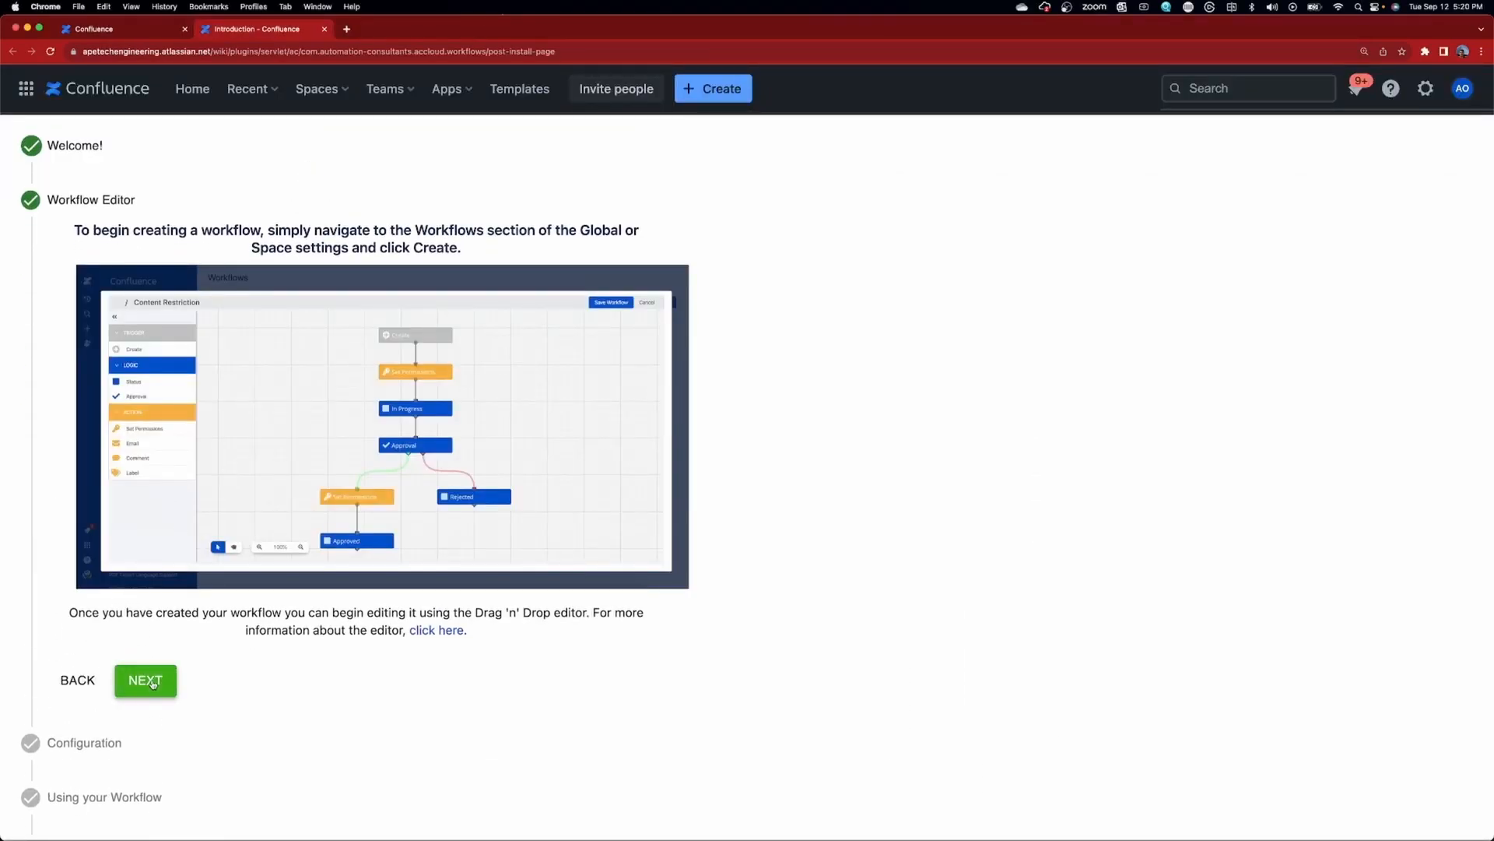
left_click(144, 680)
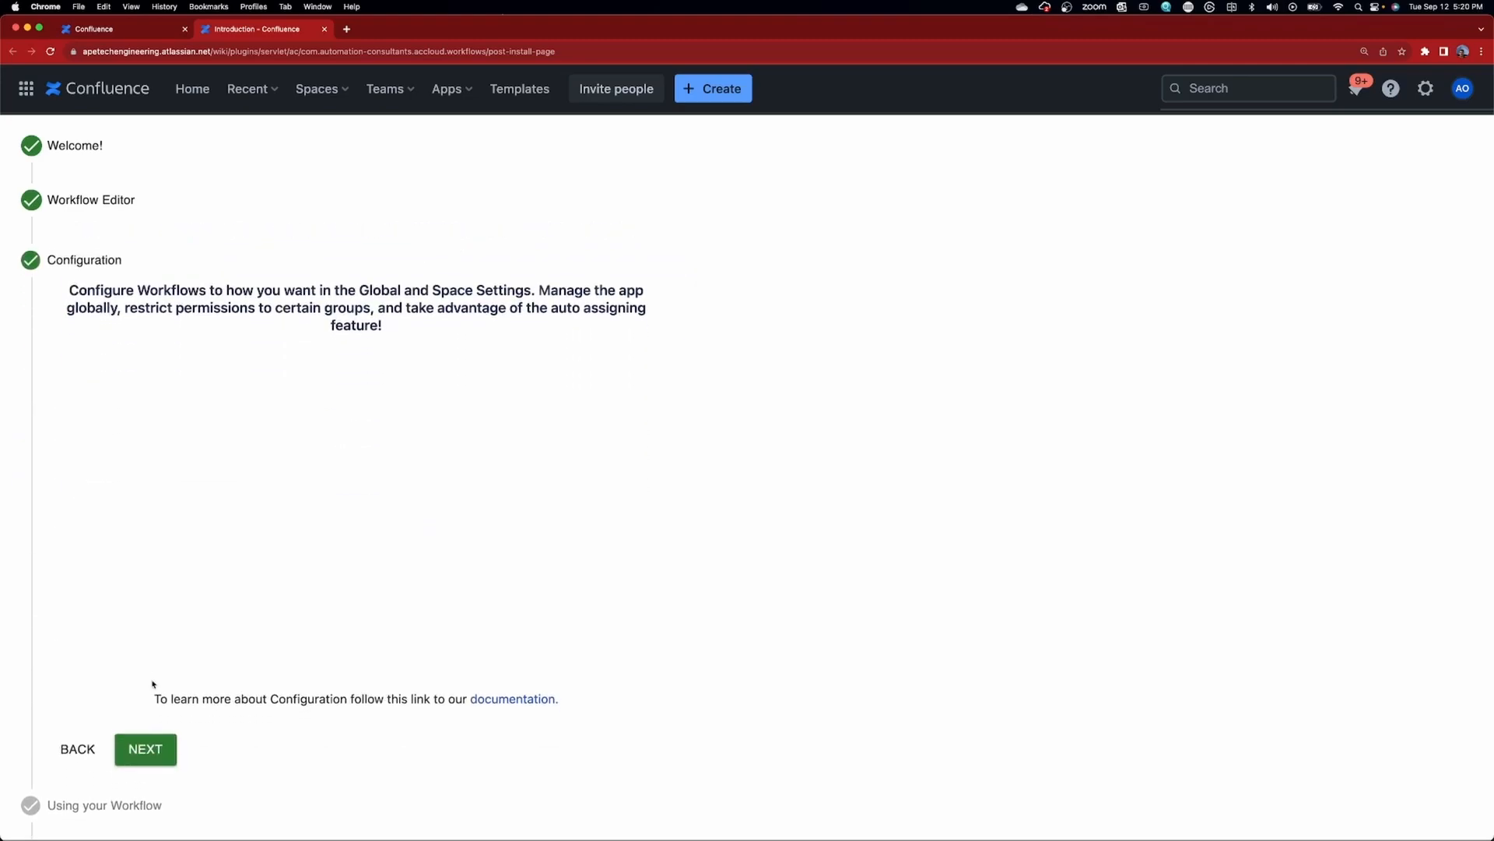
left_click(145, 748)
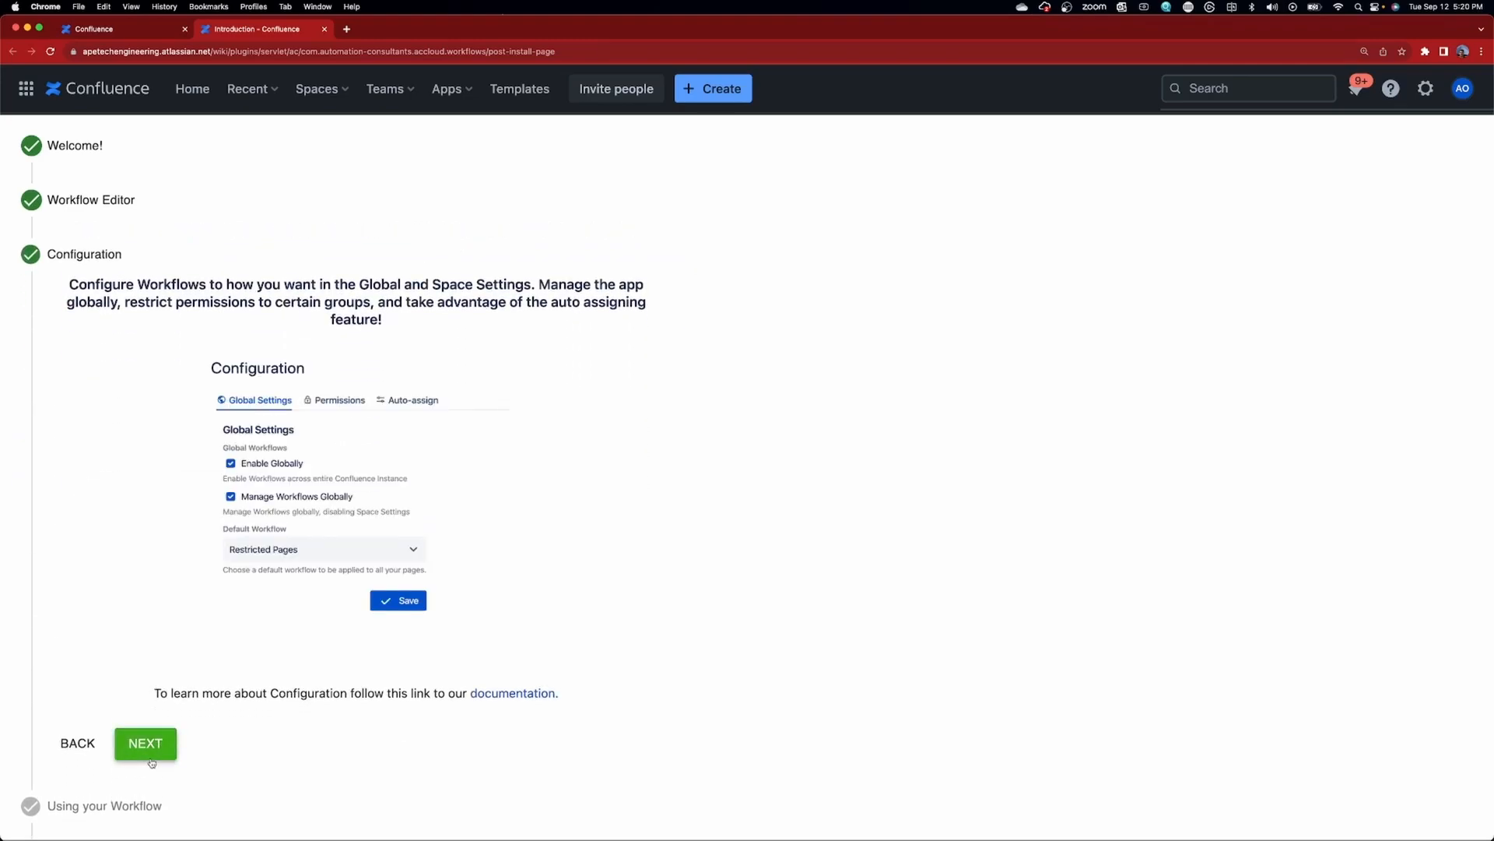
left_click(144, 742)
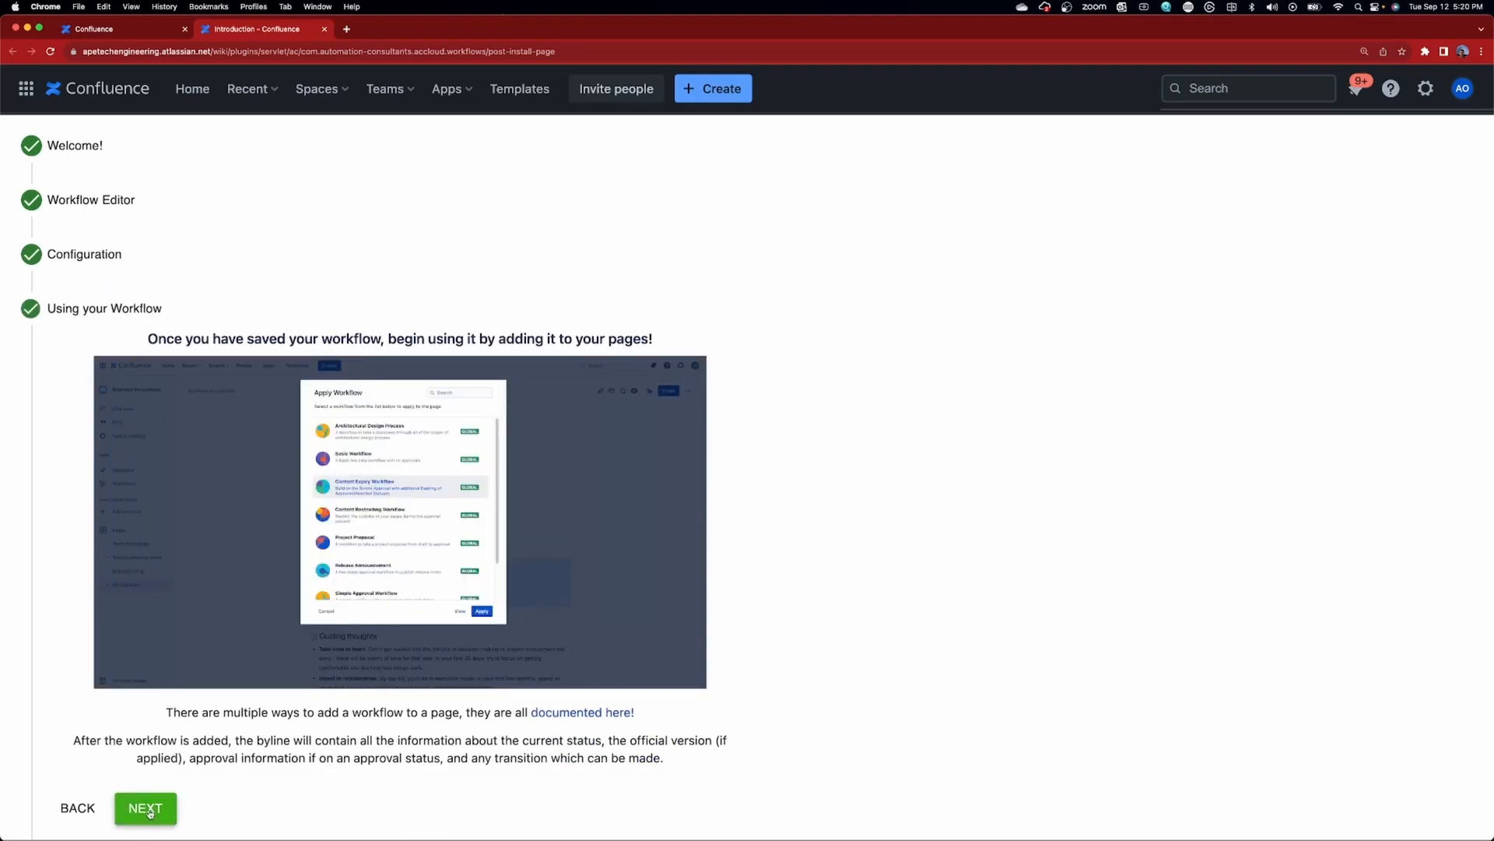
left_click(144, 807)
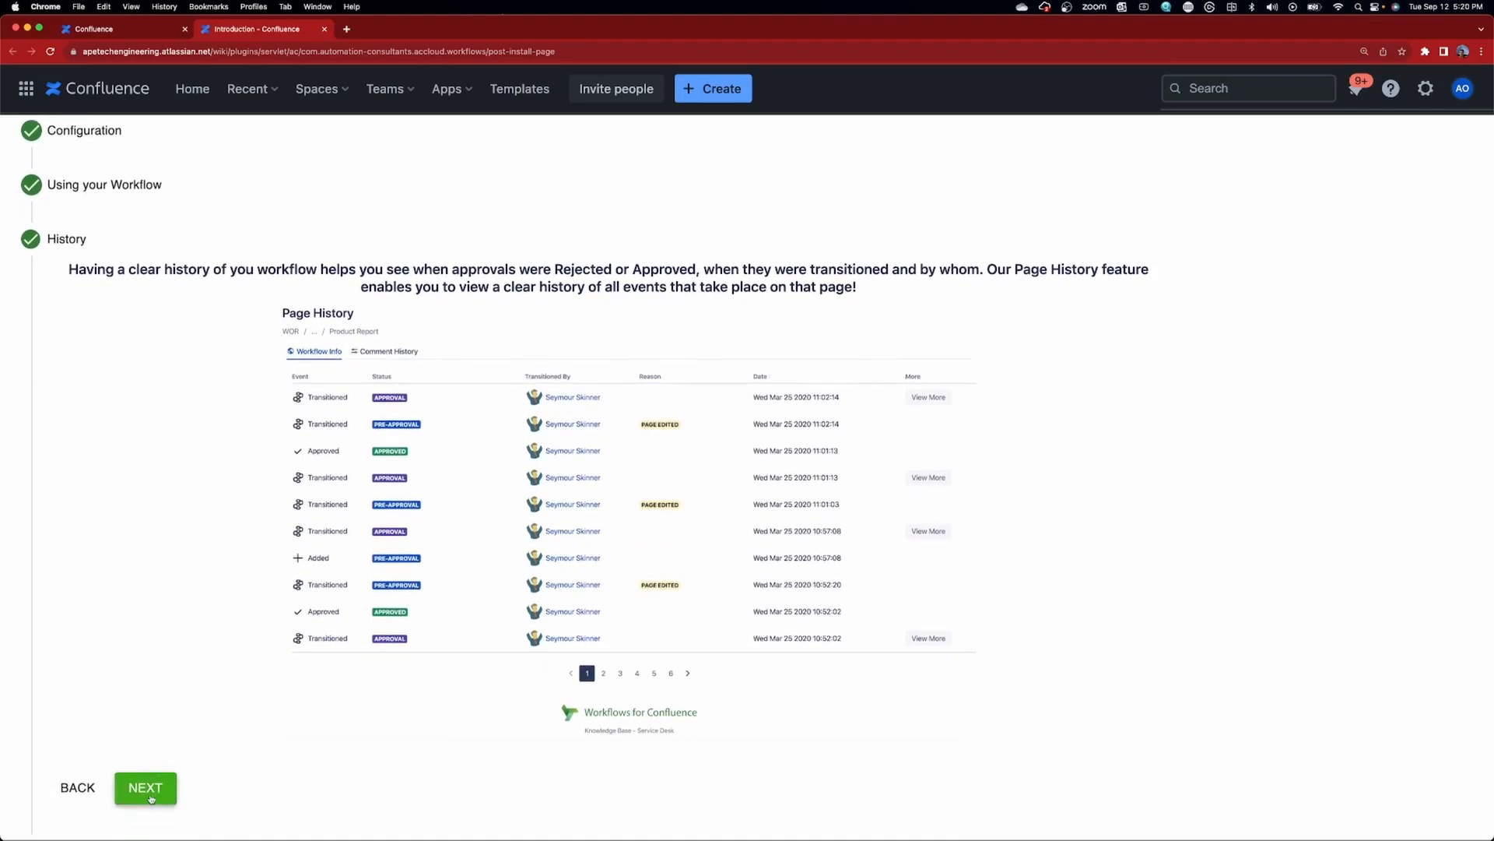
left_click(145, 787)
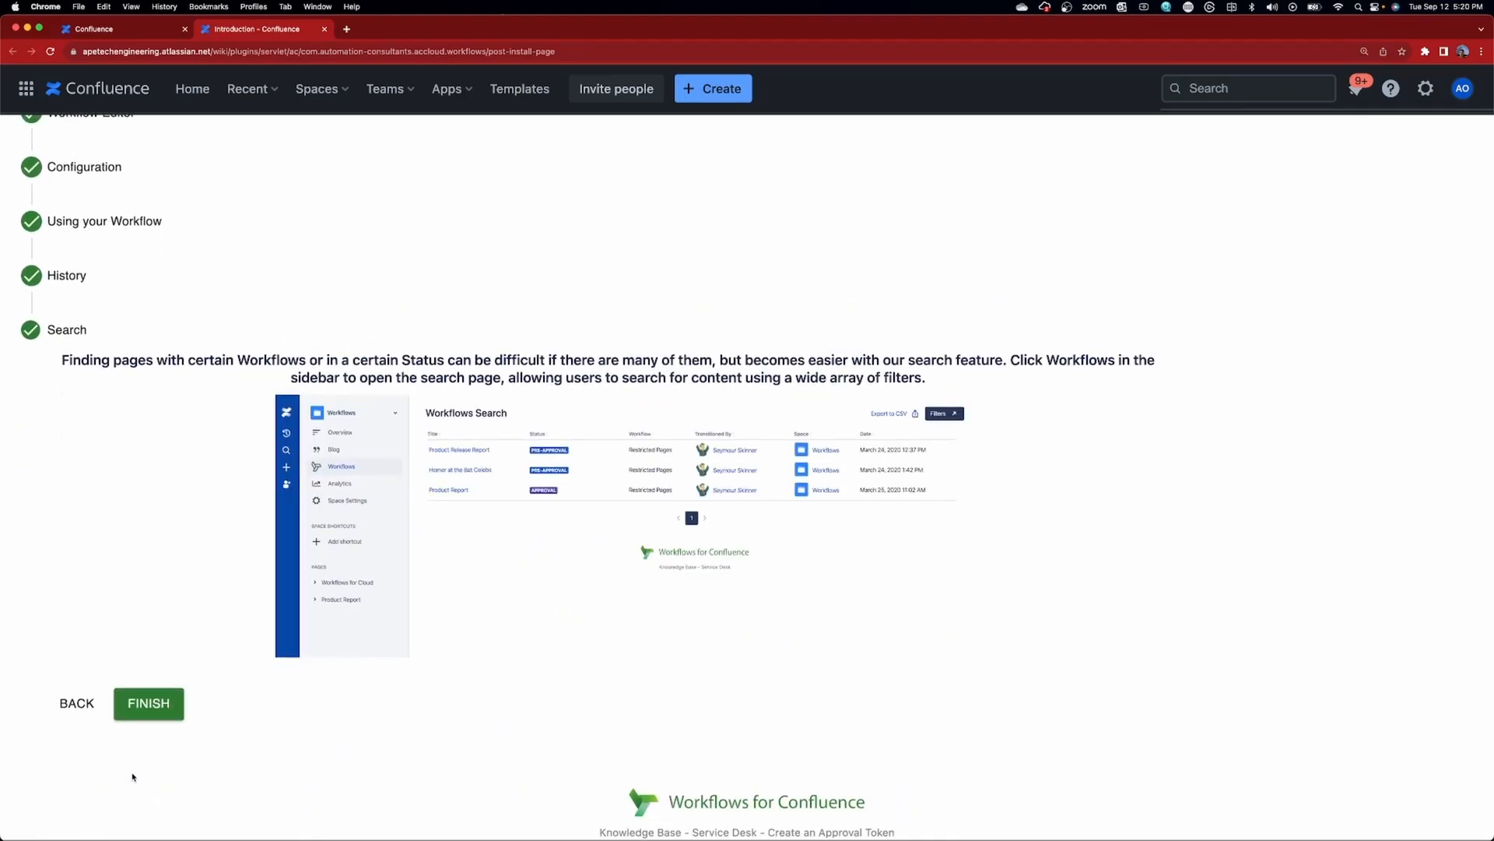
left_click(148, 703)
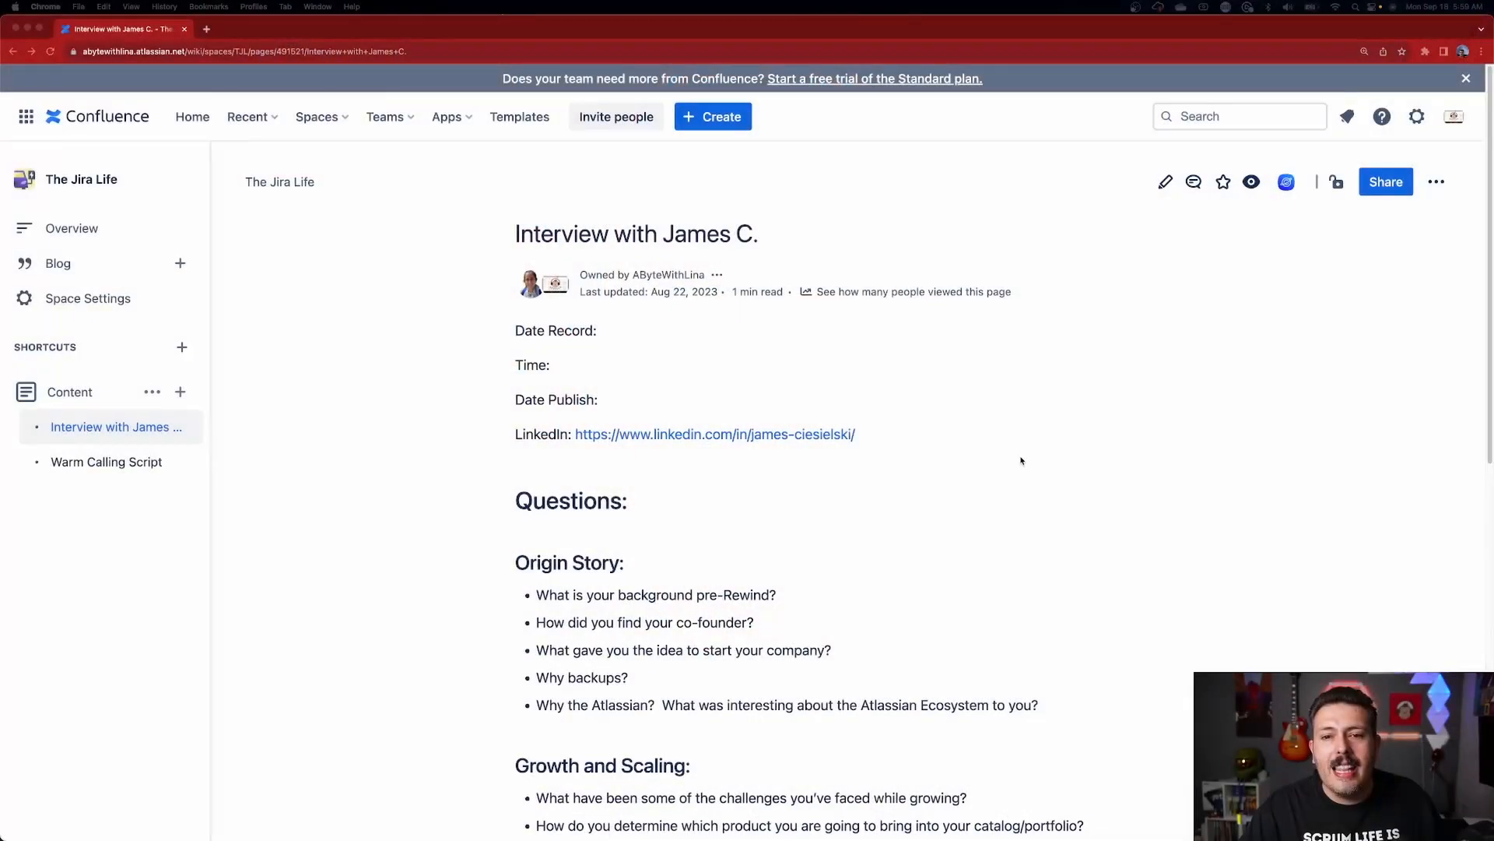
mouse_move(1198, 299)
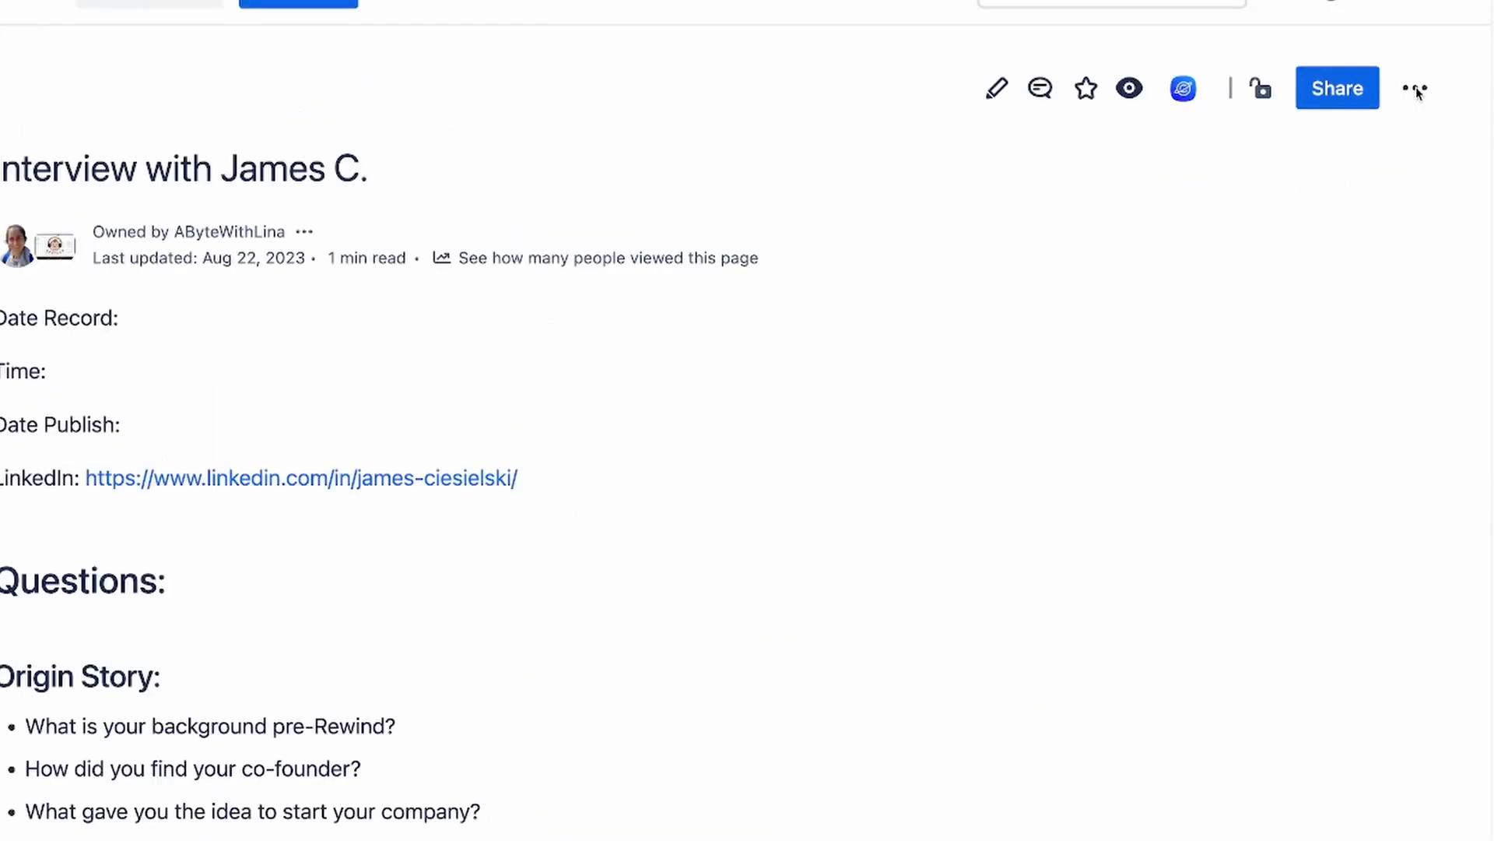
Change the page owner from ABytewithLina to Rodney Nissen via the Change page owner dialog.
left_click(1415, 86)
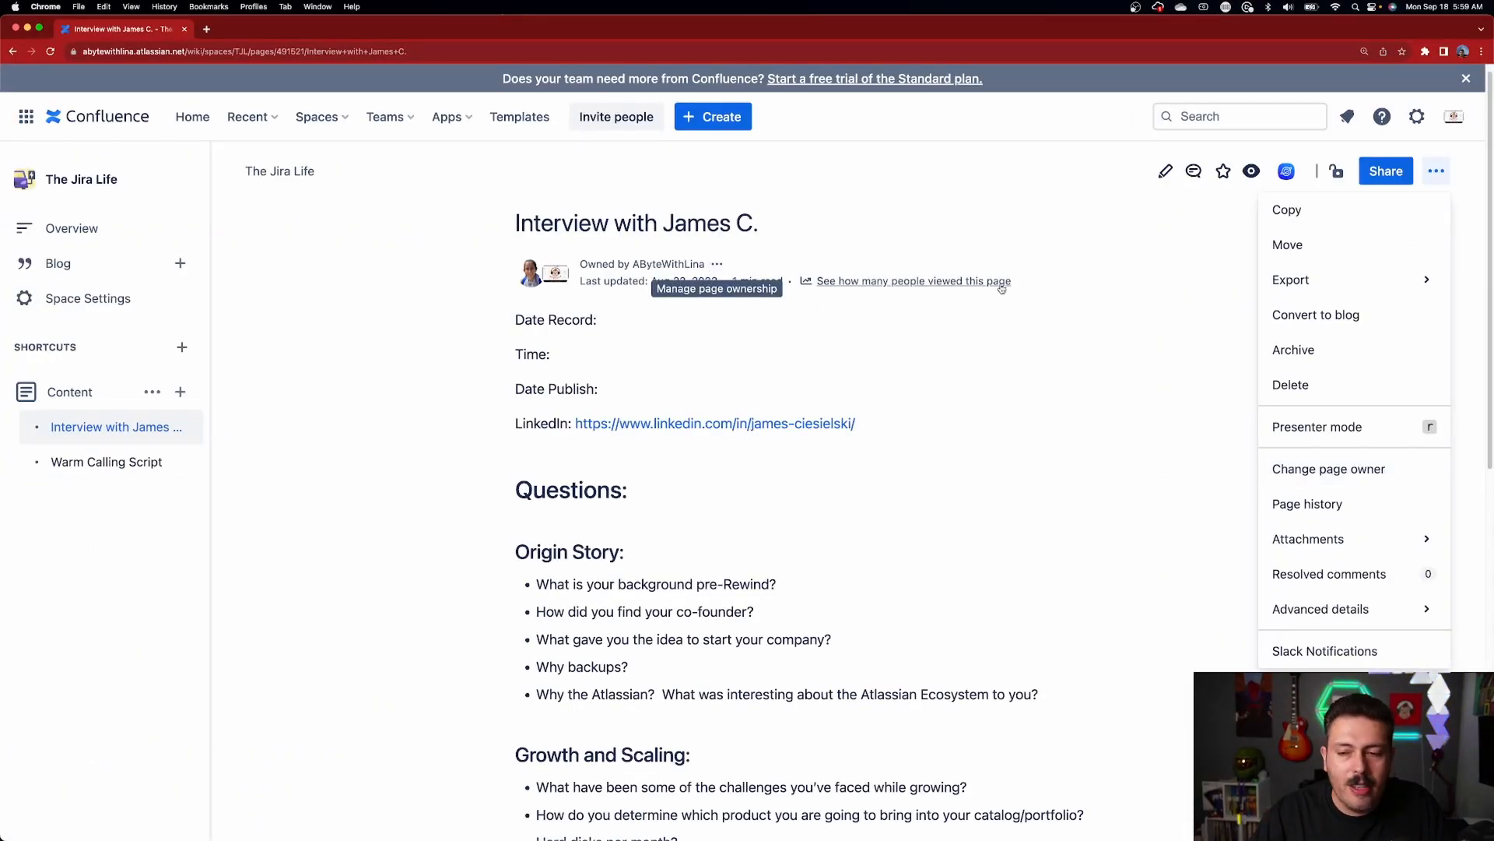
left_click(1328, 468)
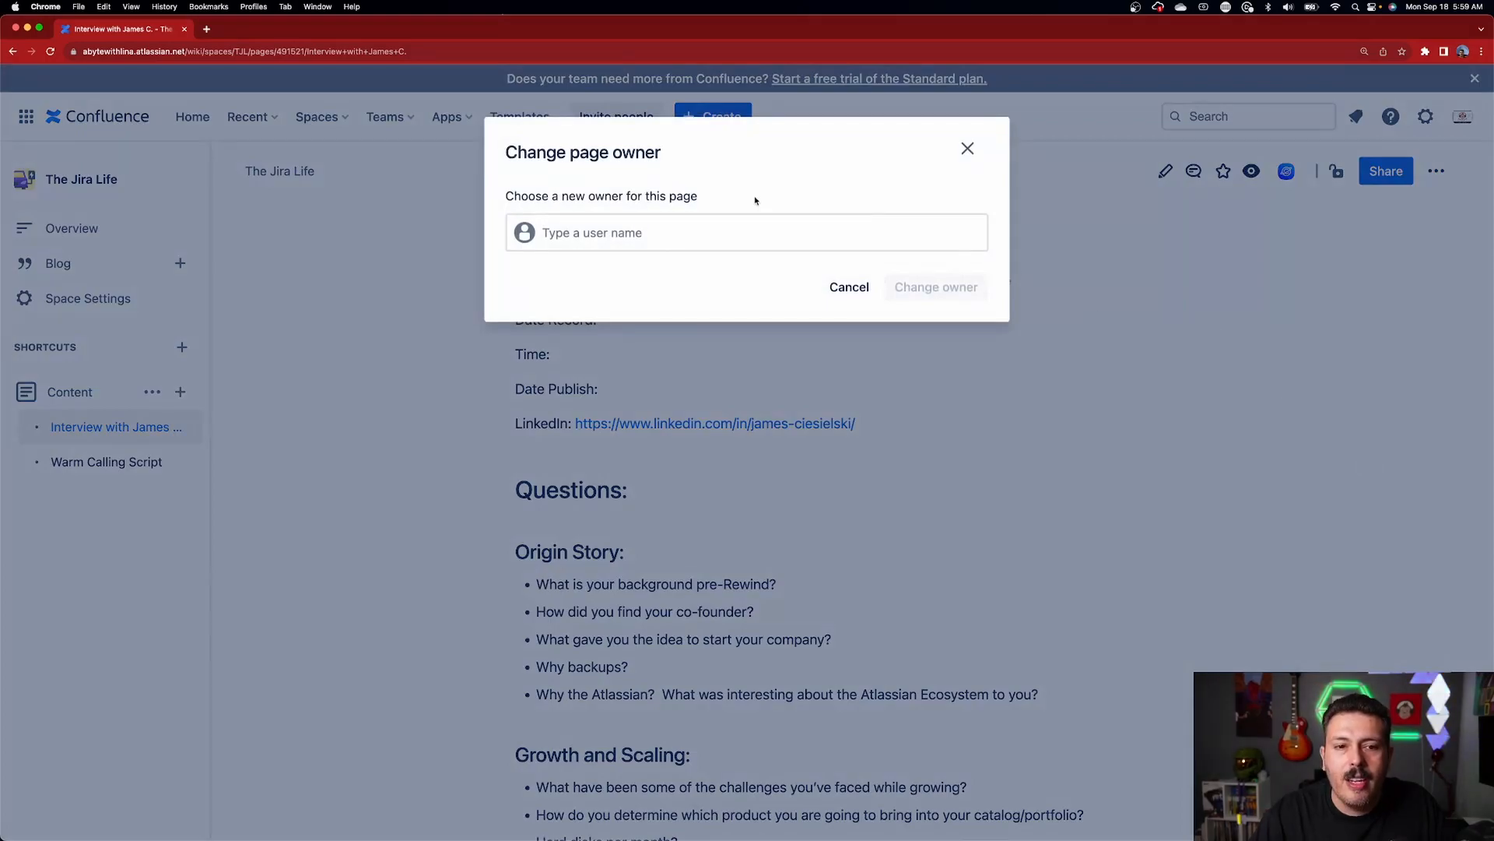
type("rod")
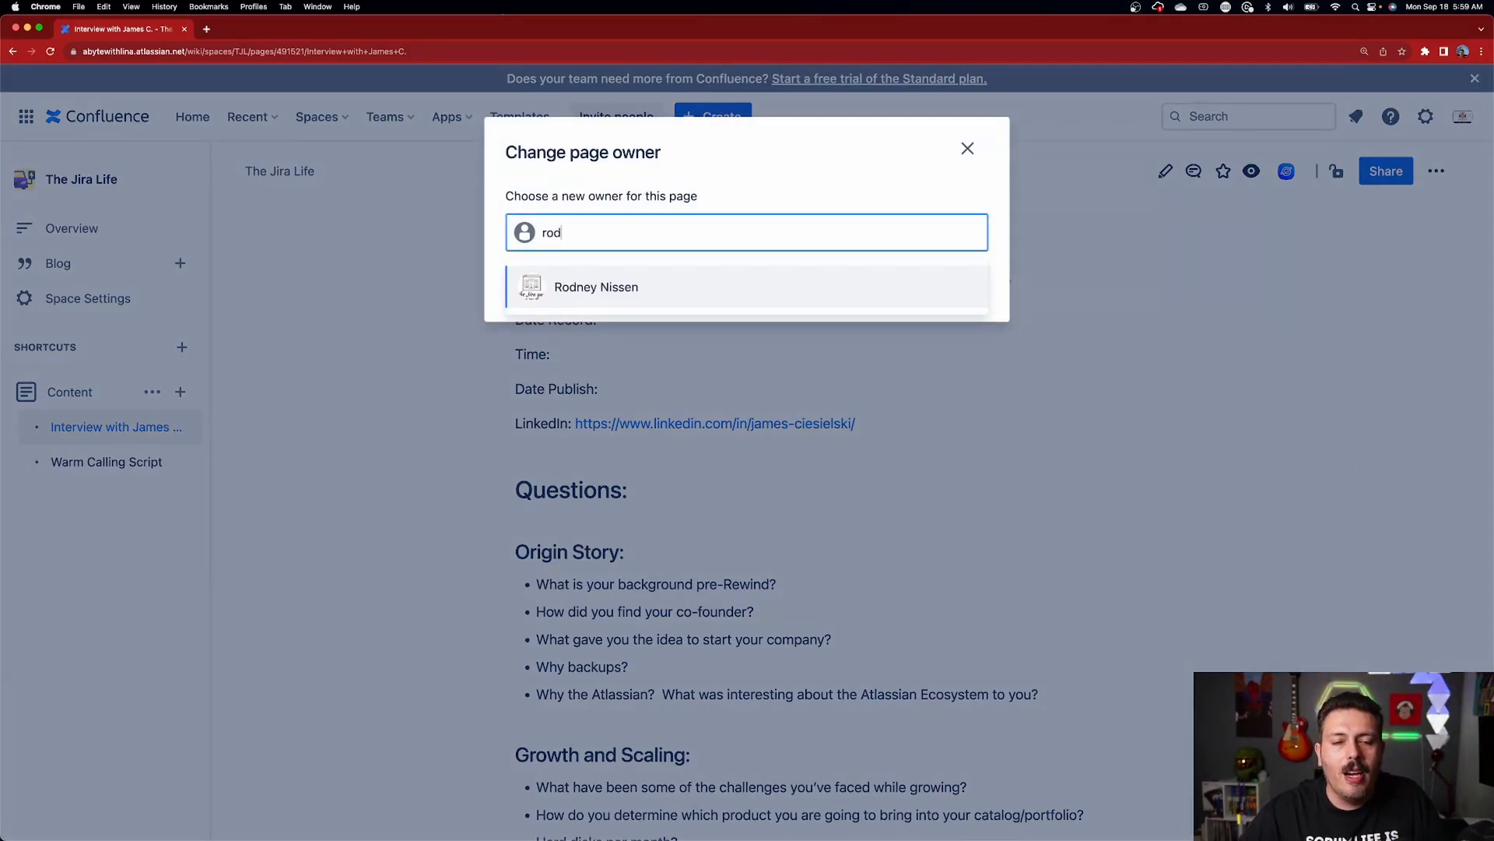
left_click(595, 288)
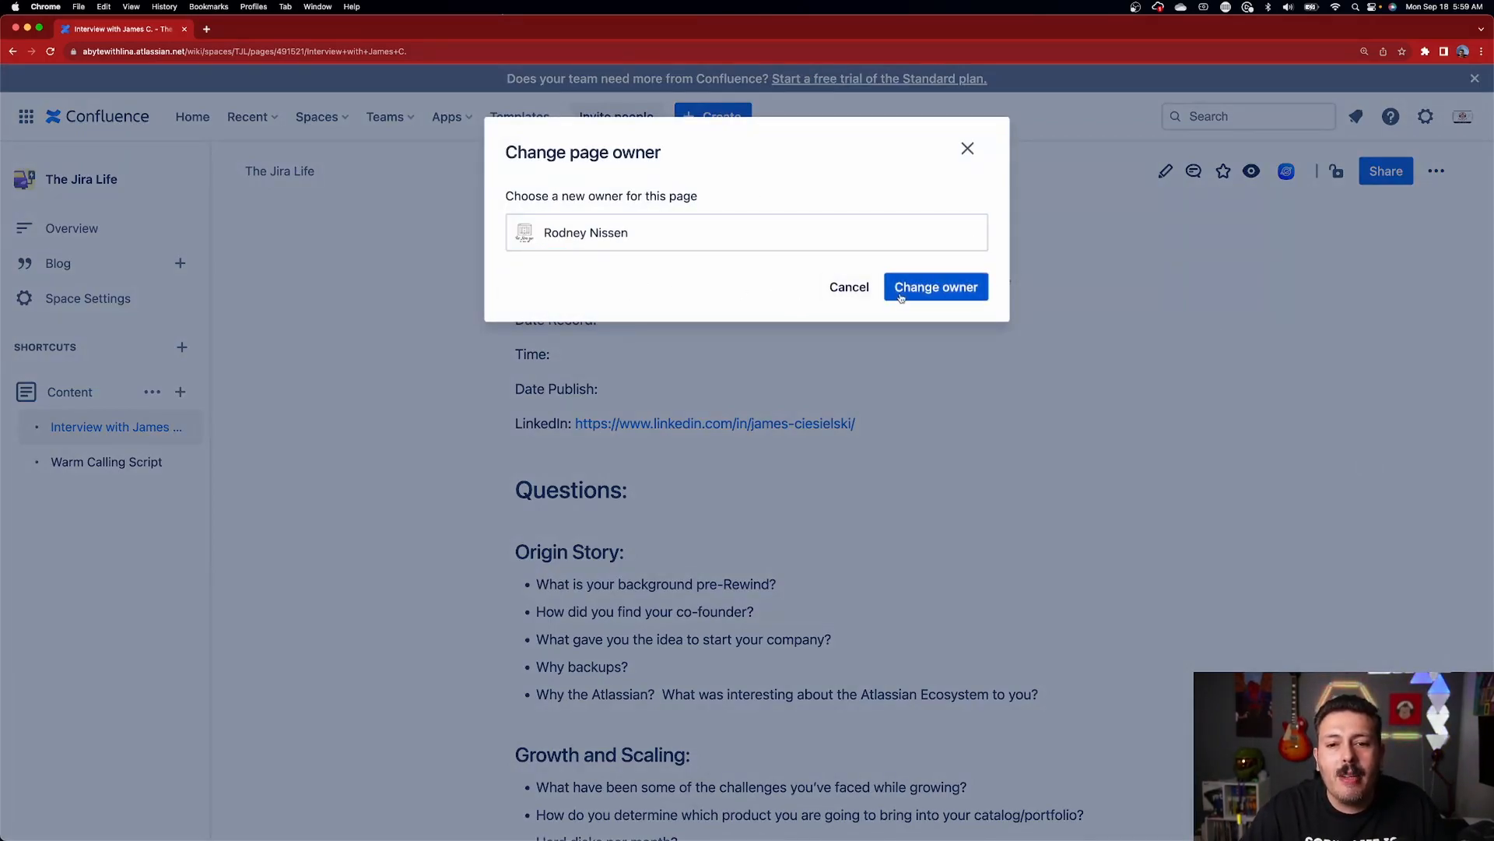
left_click(935, 288)
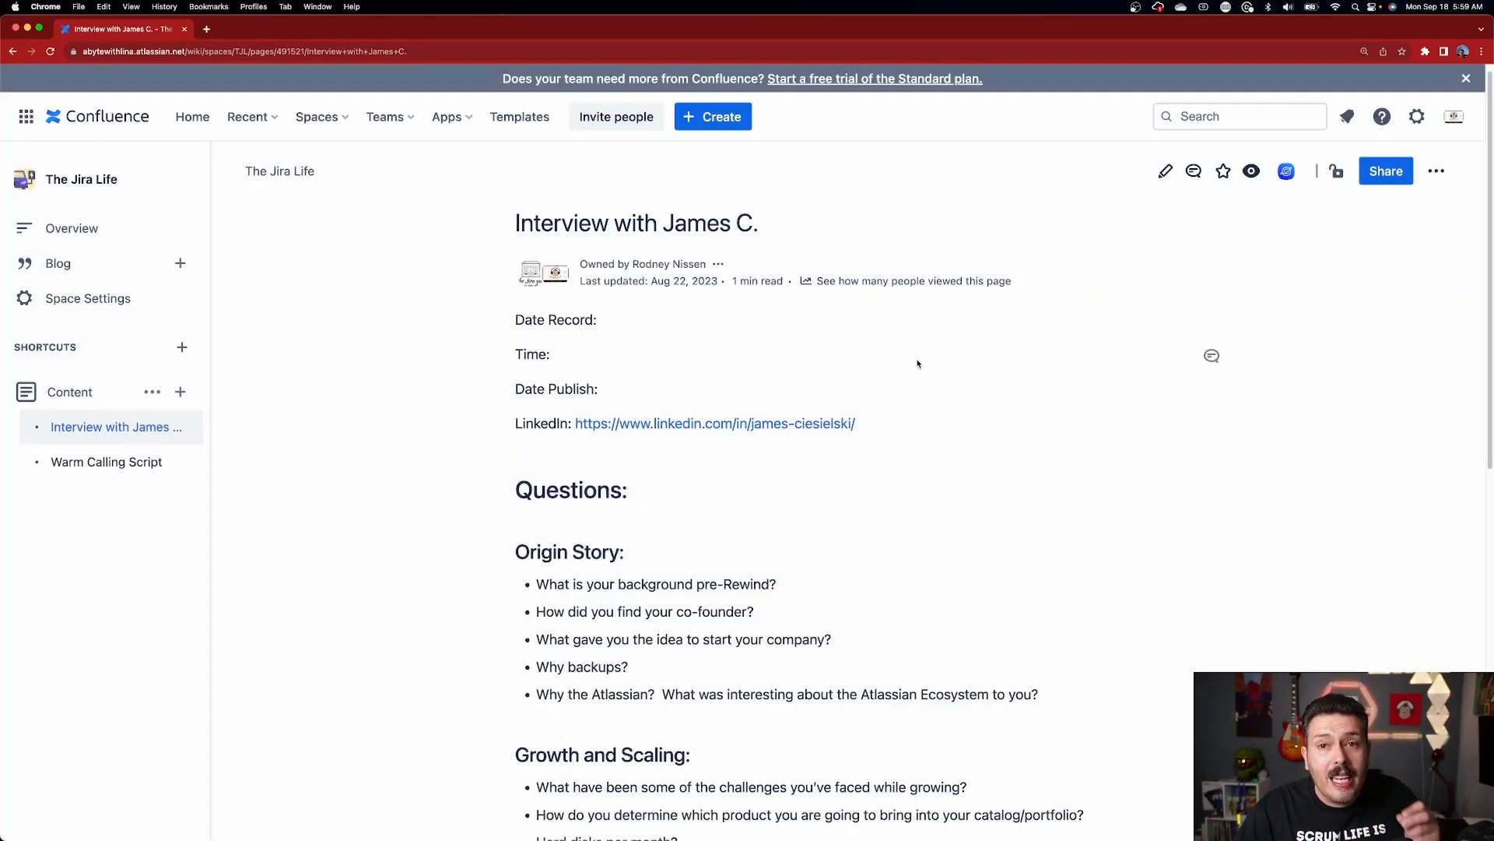
mouse_move(924, 361)
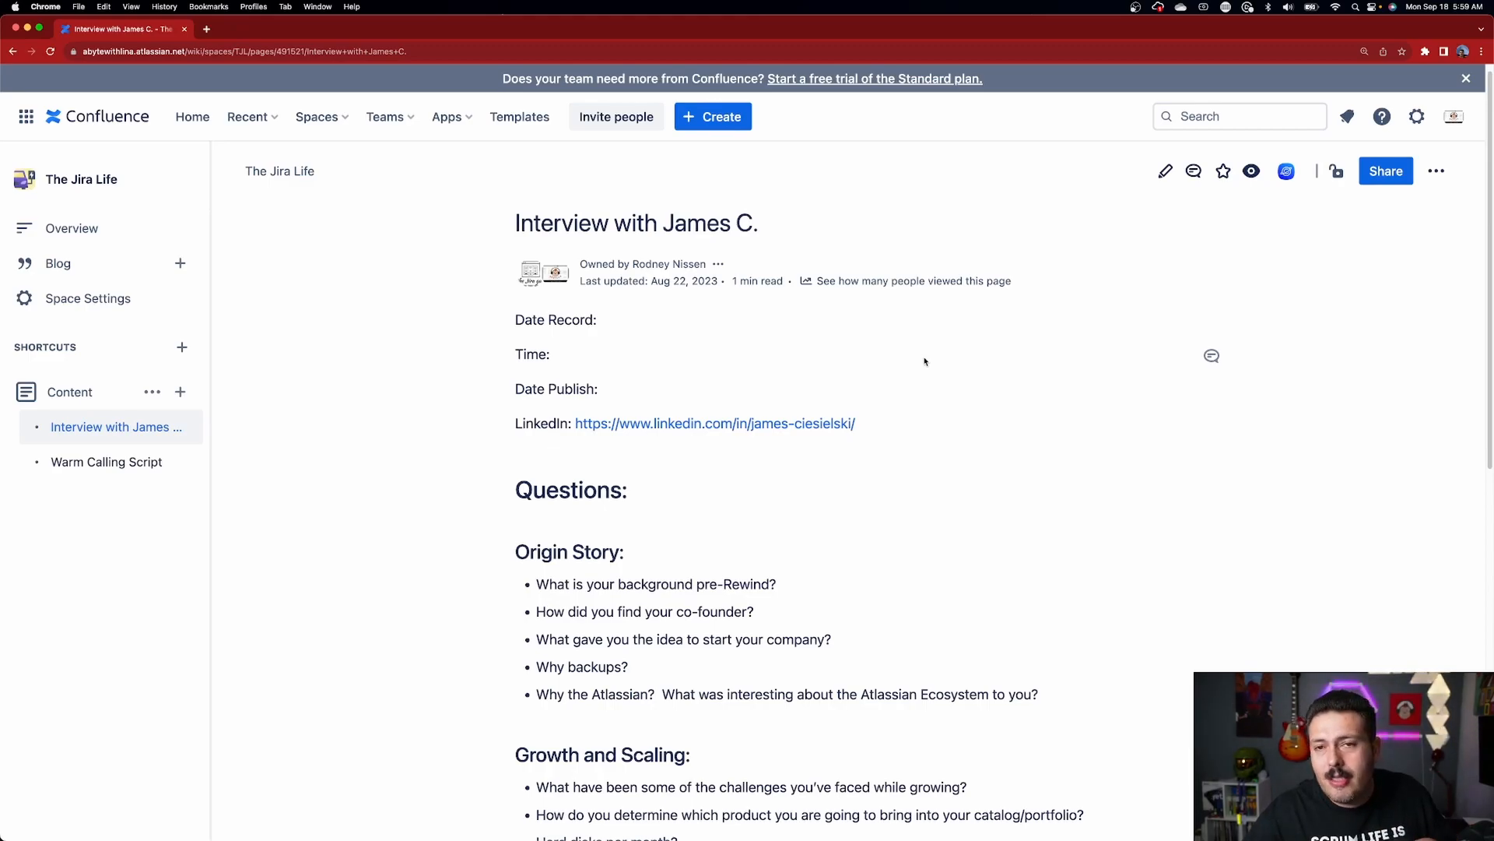
mouse_move(956, 355)
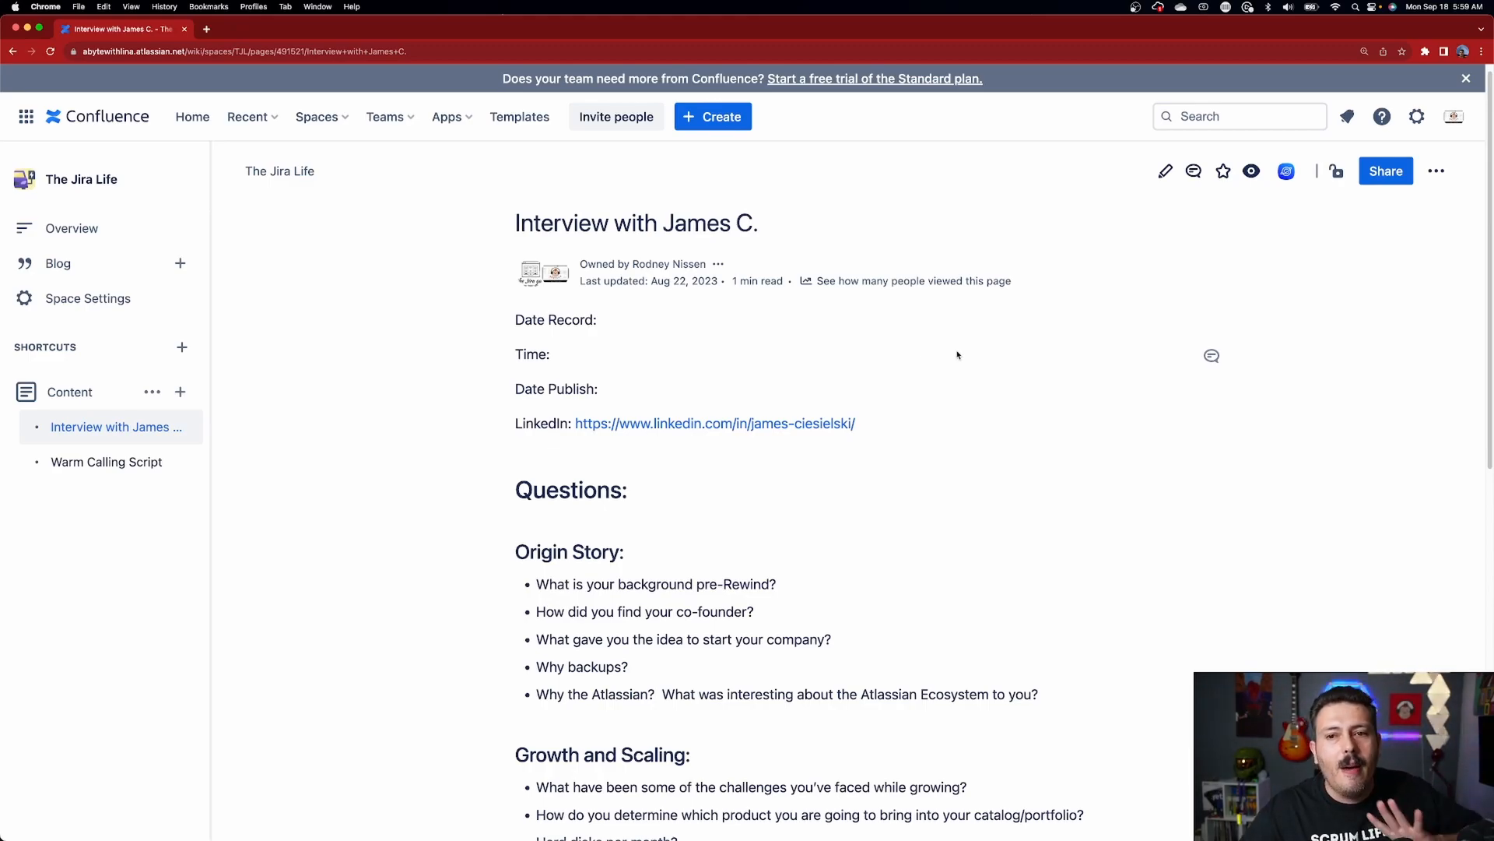
mouse_move(947, 357)
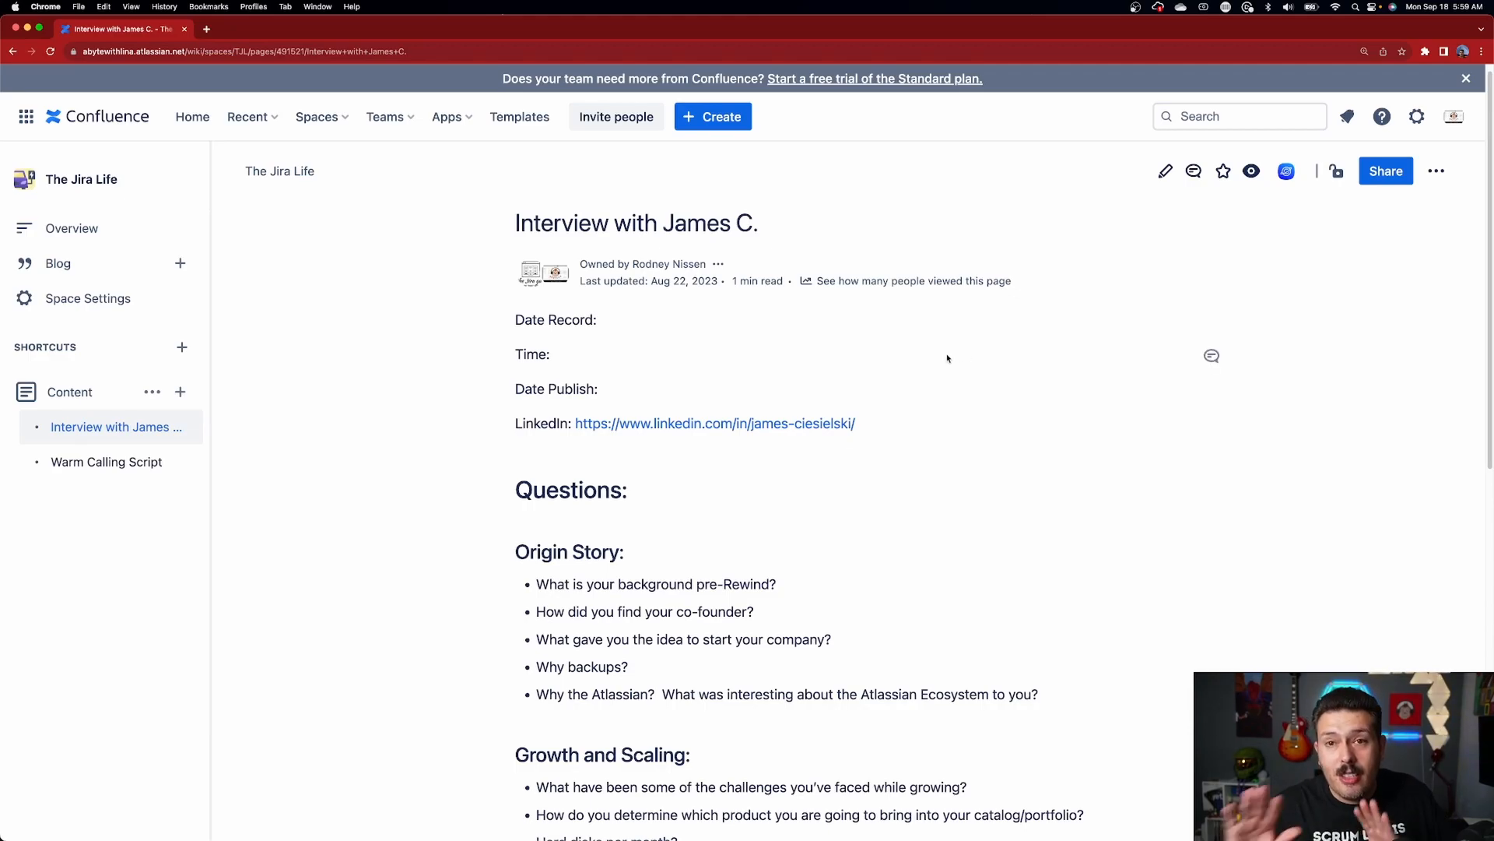